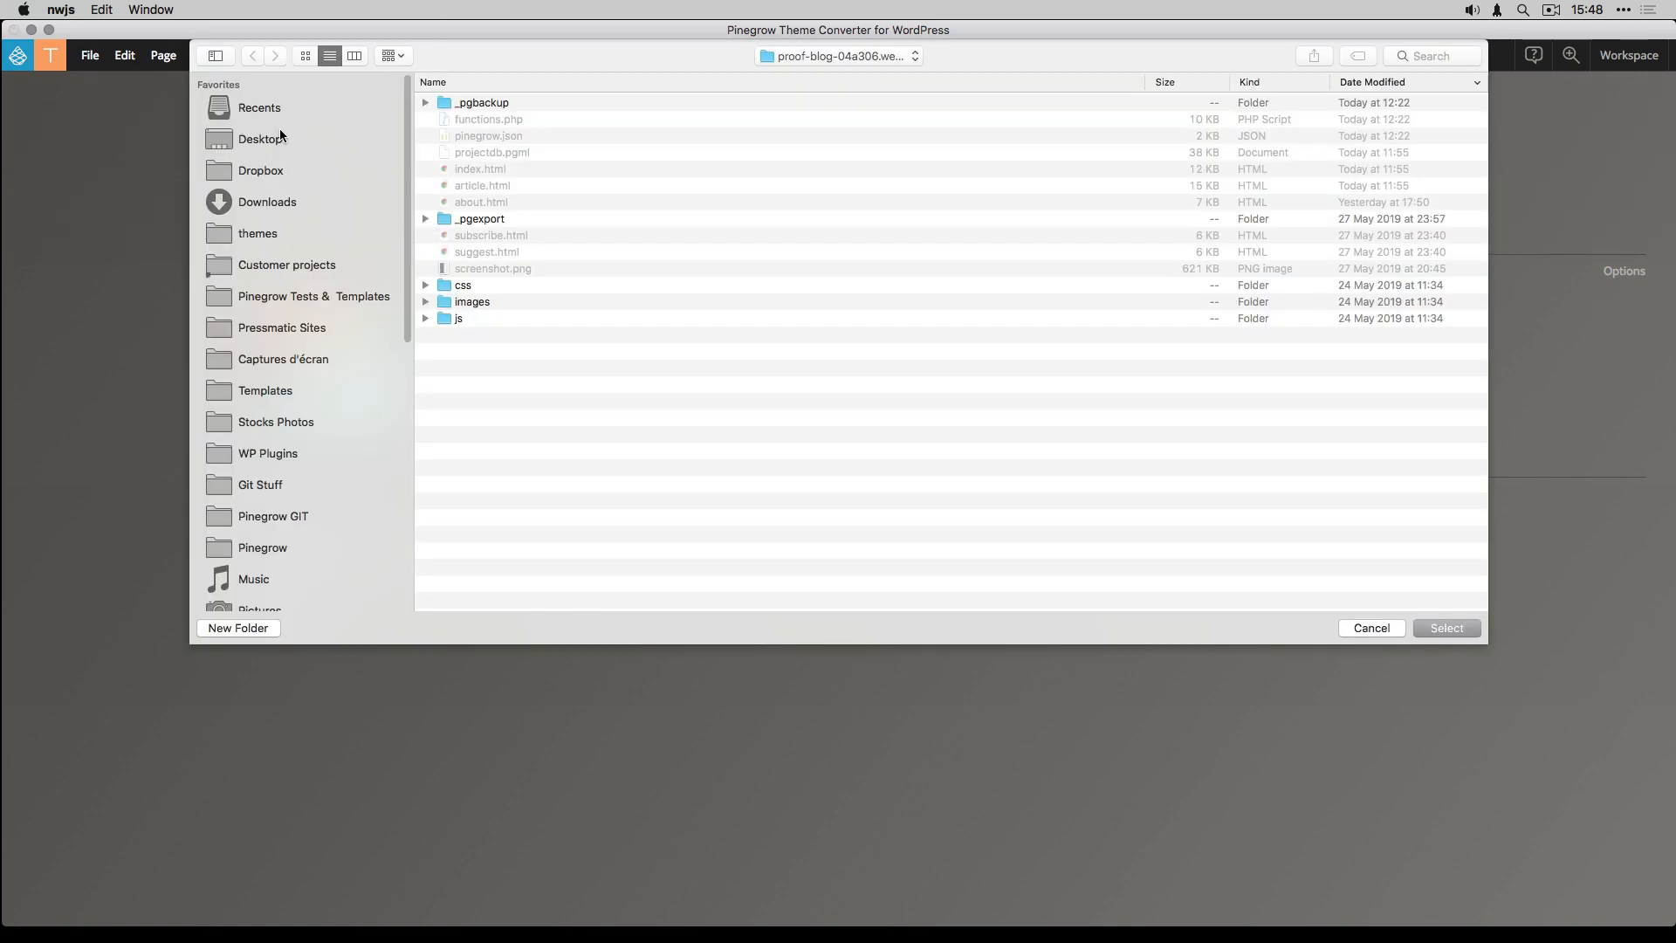
# - Open the proof-blog-04a306.webflow folder from Downloads as the project
pyautogui.click(266, 201)
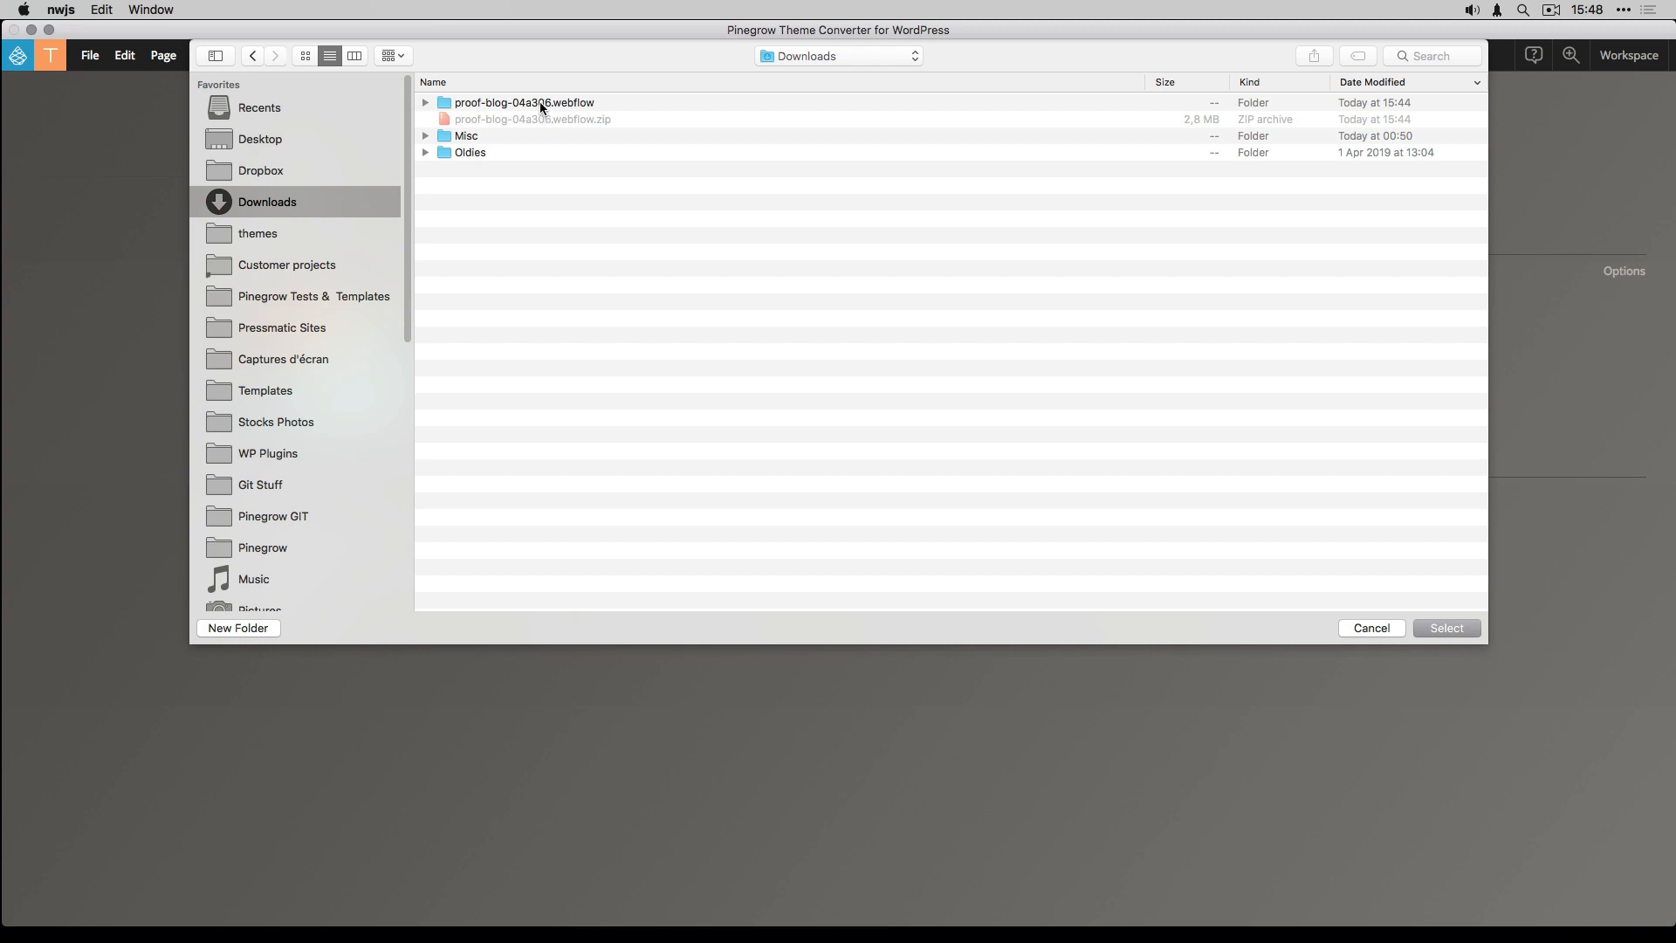
pyautogui.click(524, 101)
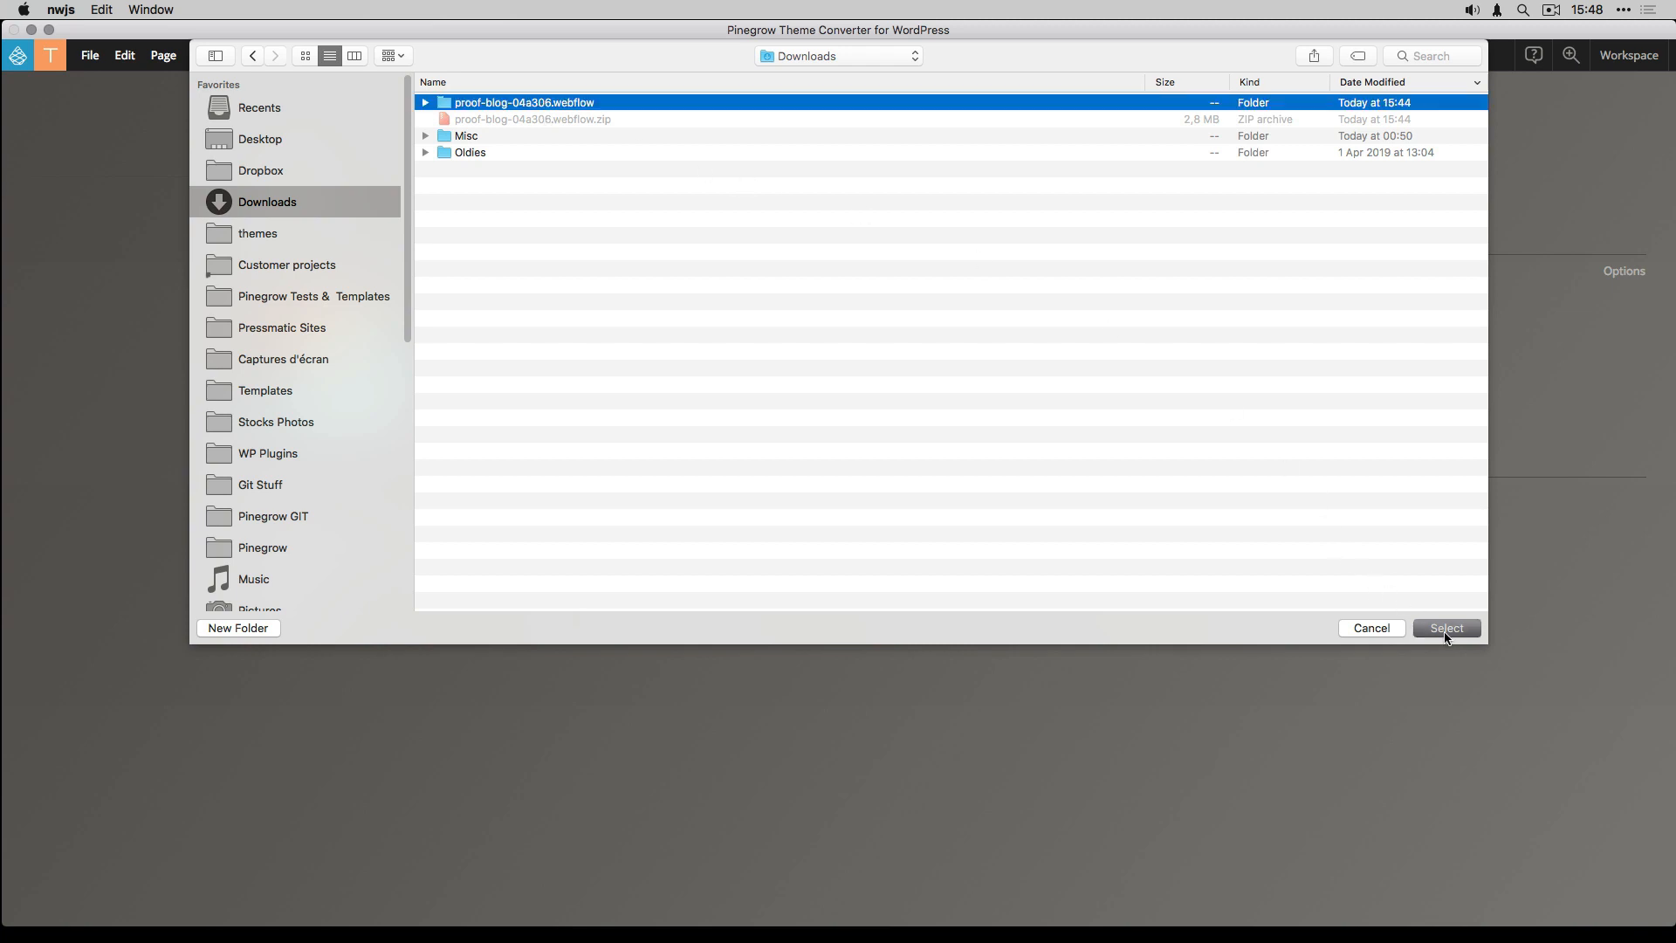
pyautogui.click(1445, 627)
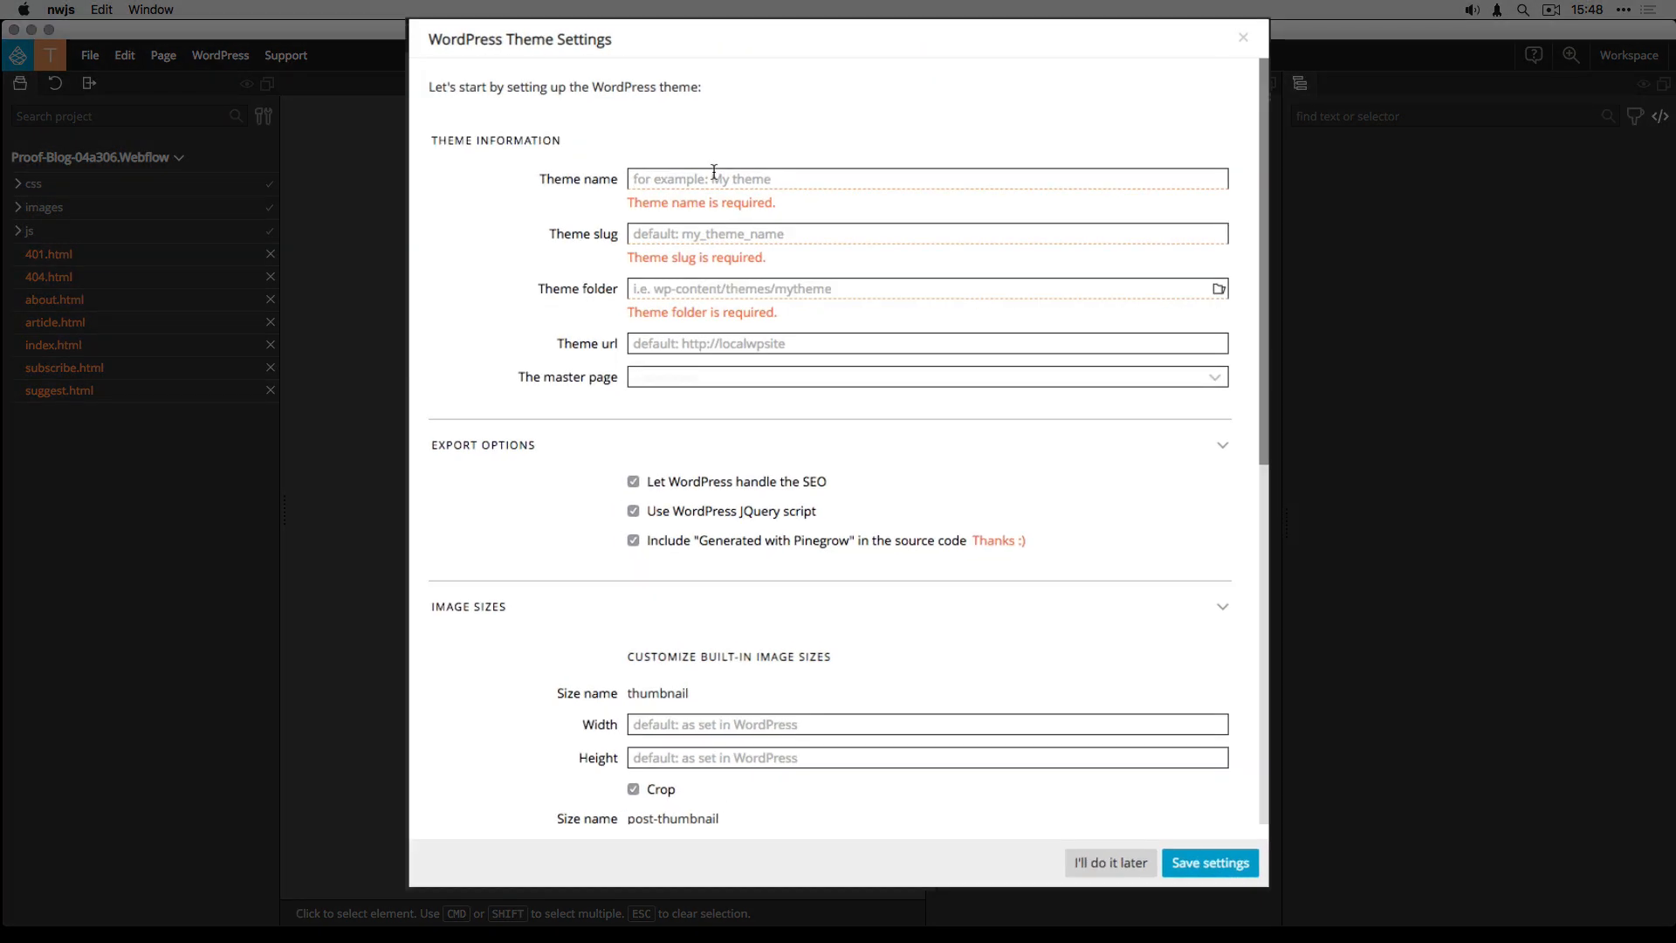
# - Enter proofblog as the theme name and select it for copying into the slug
pyautogui.write('proofblog')
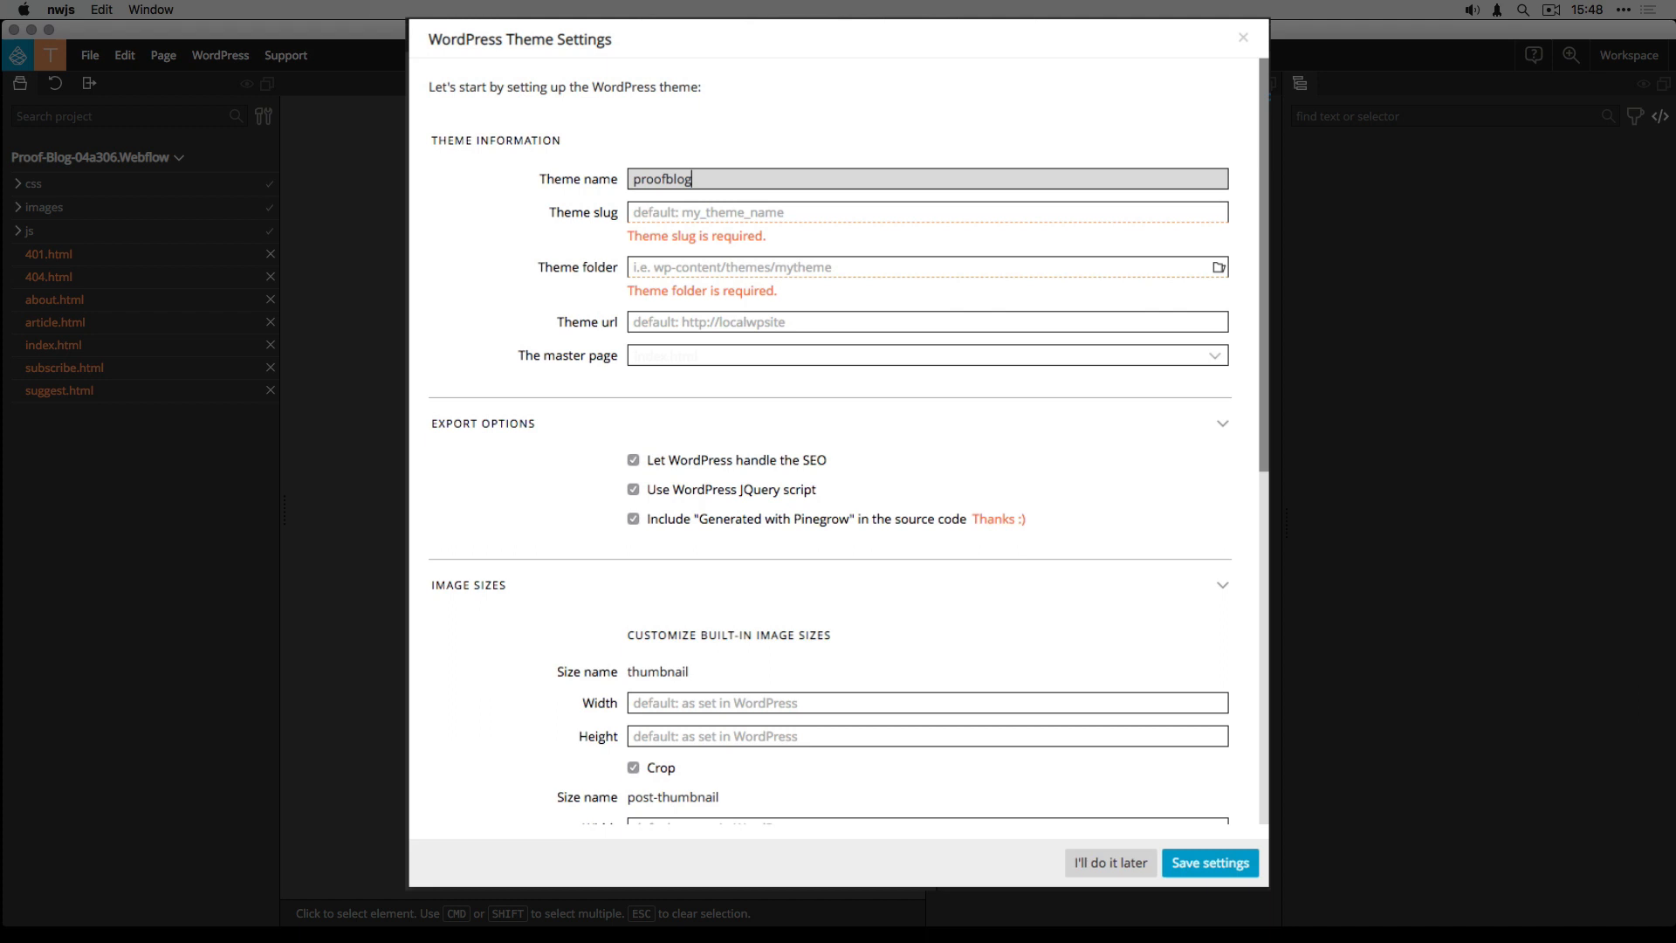
pyautogui.doubleClick(661, 178)
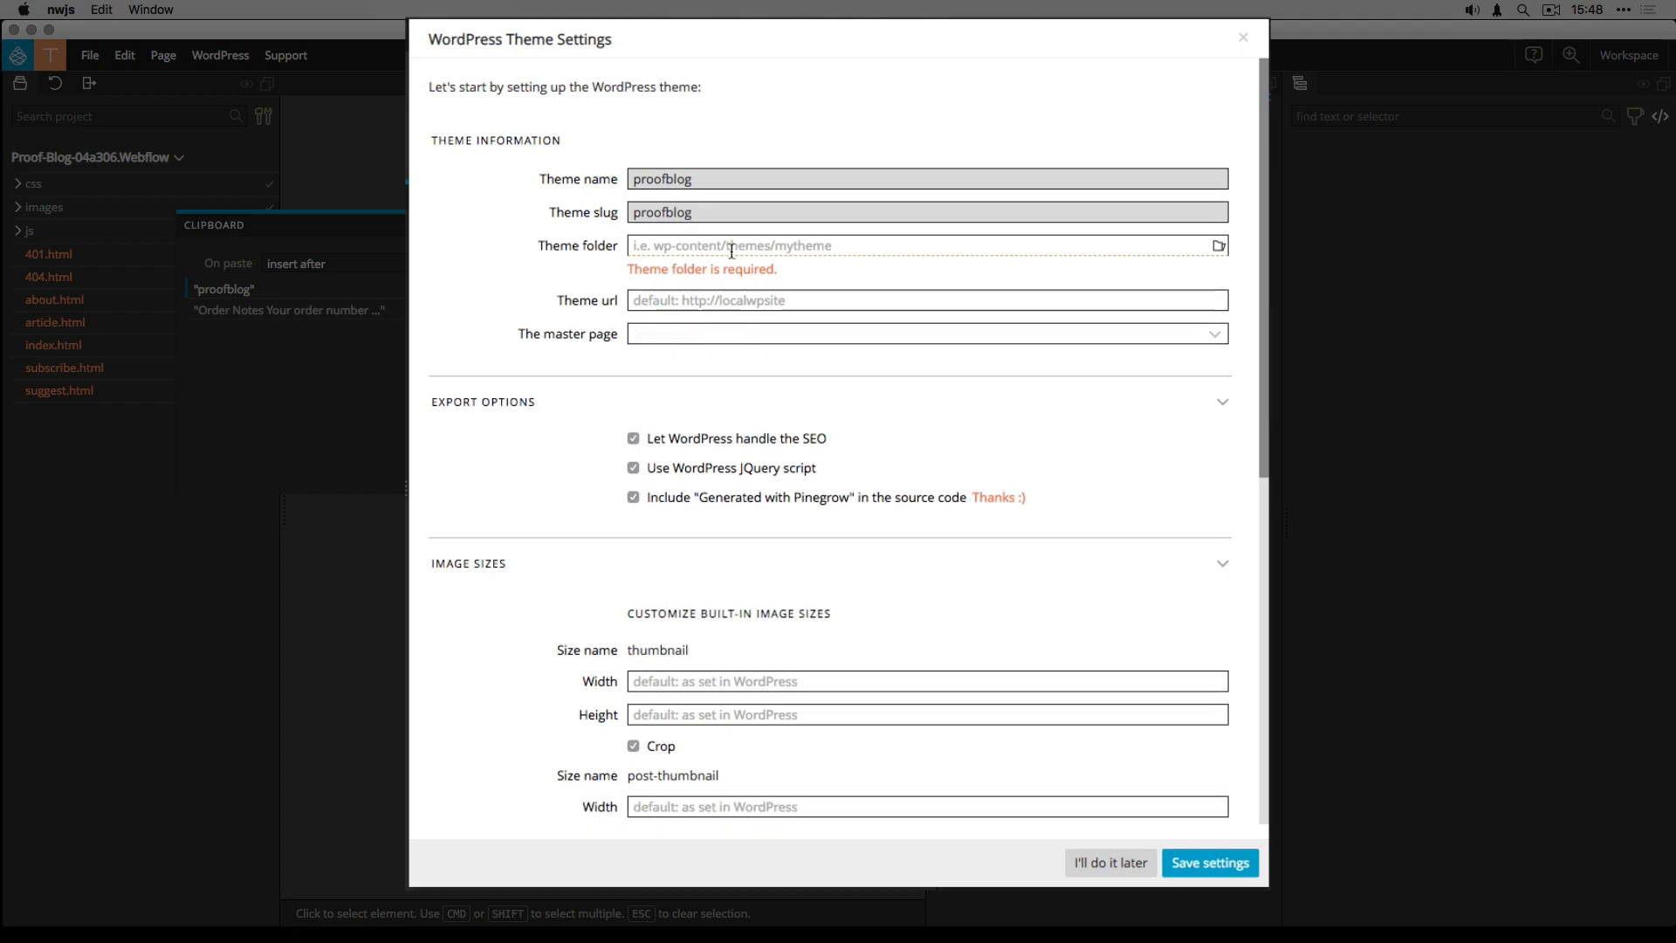
pyautogui.moveTo(756, 236)
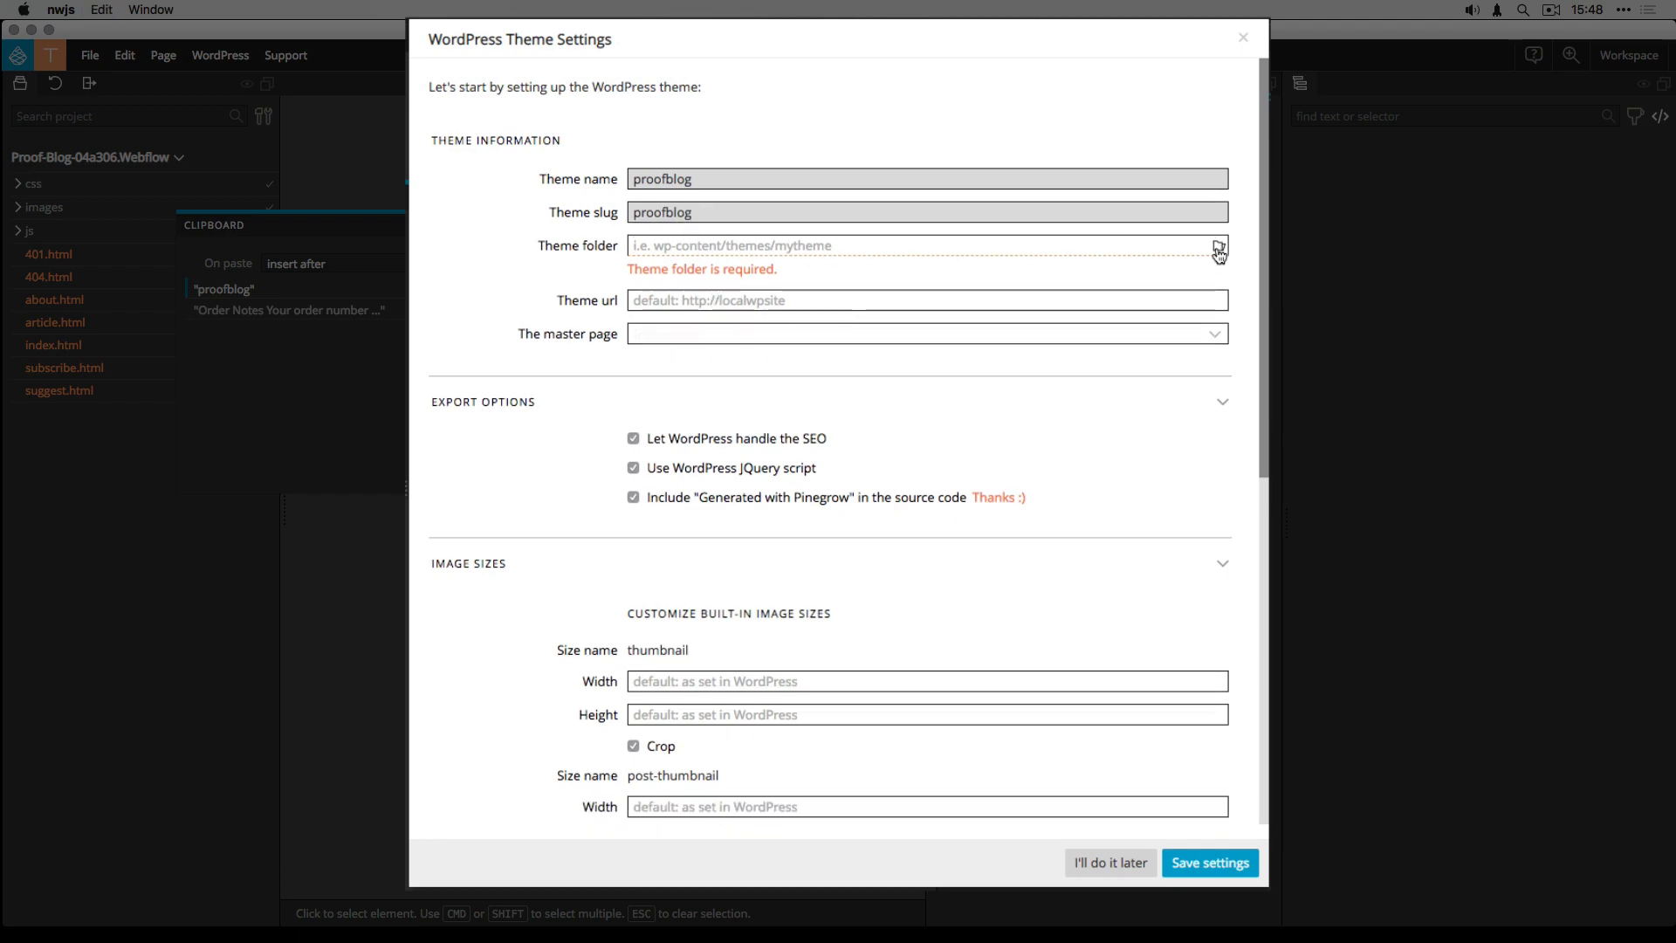
# - Create a new proofblog folder in the themes directory and use it as the theme folder
pyautogui.click(1217, 246)
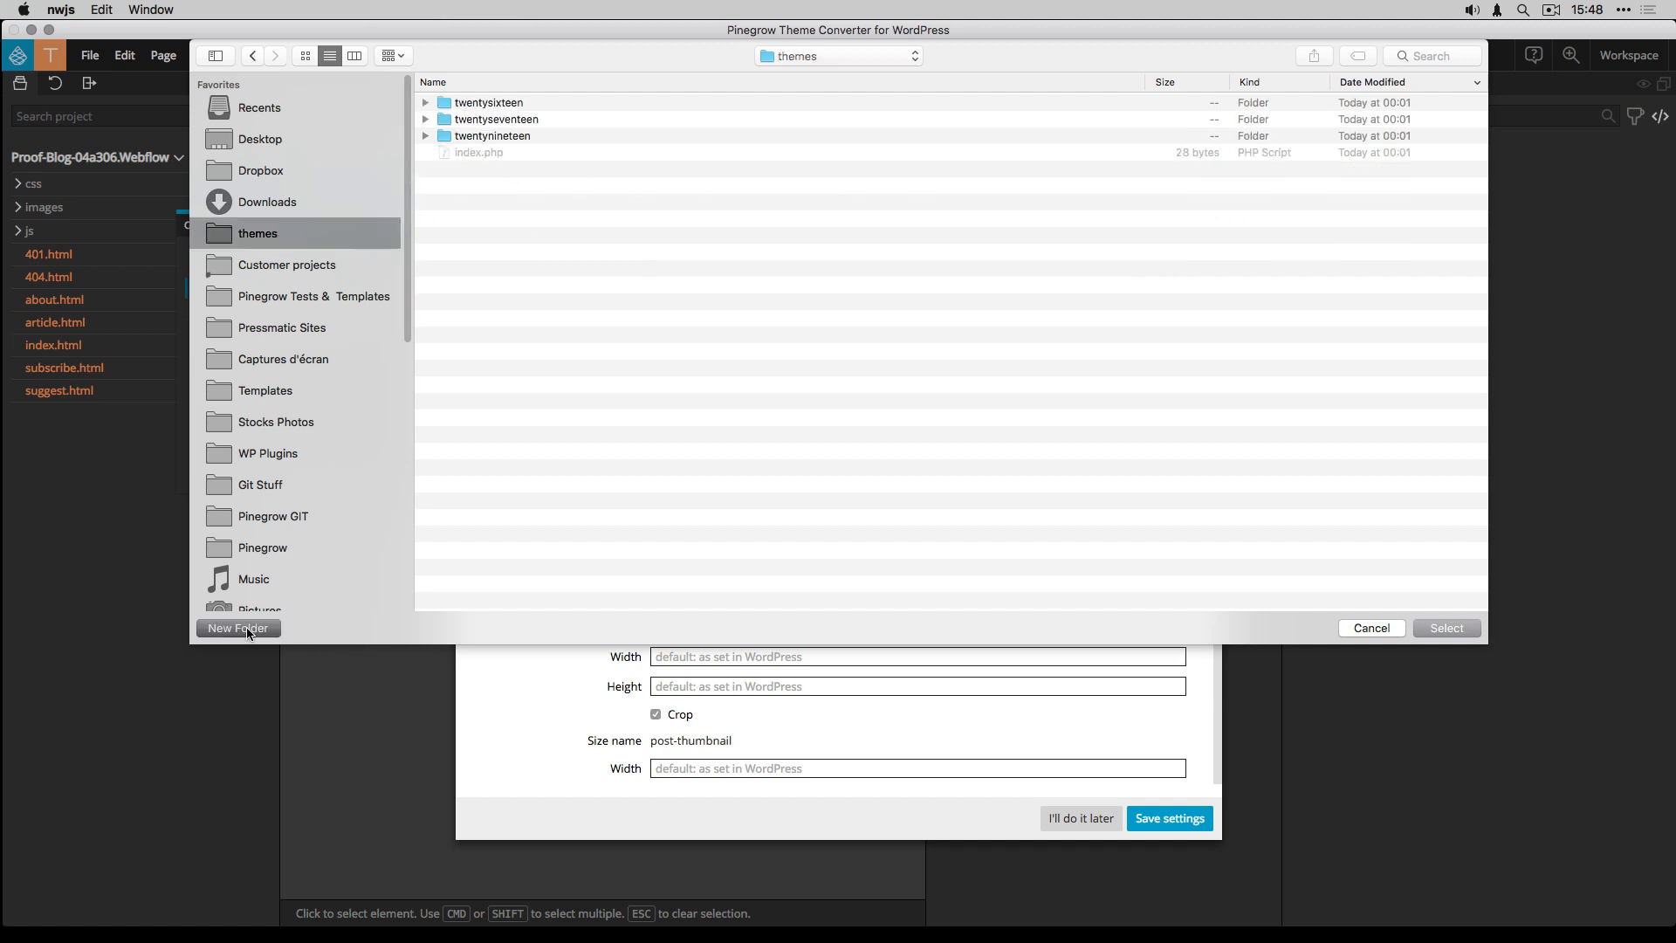
pyautogui.click(237, 627)
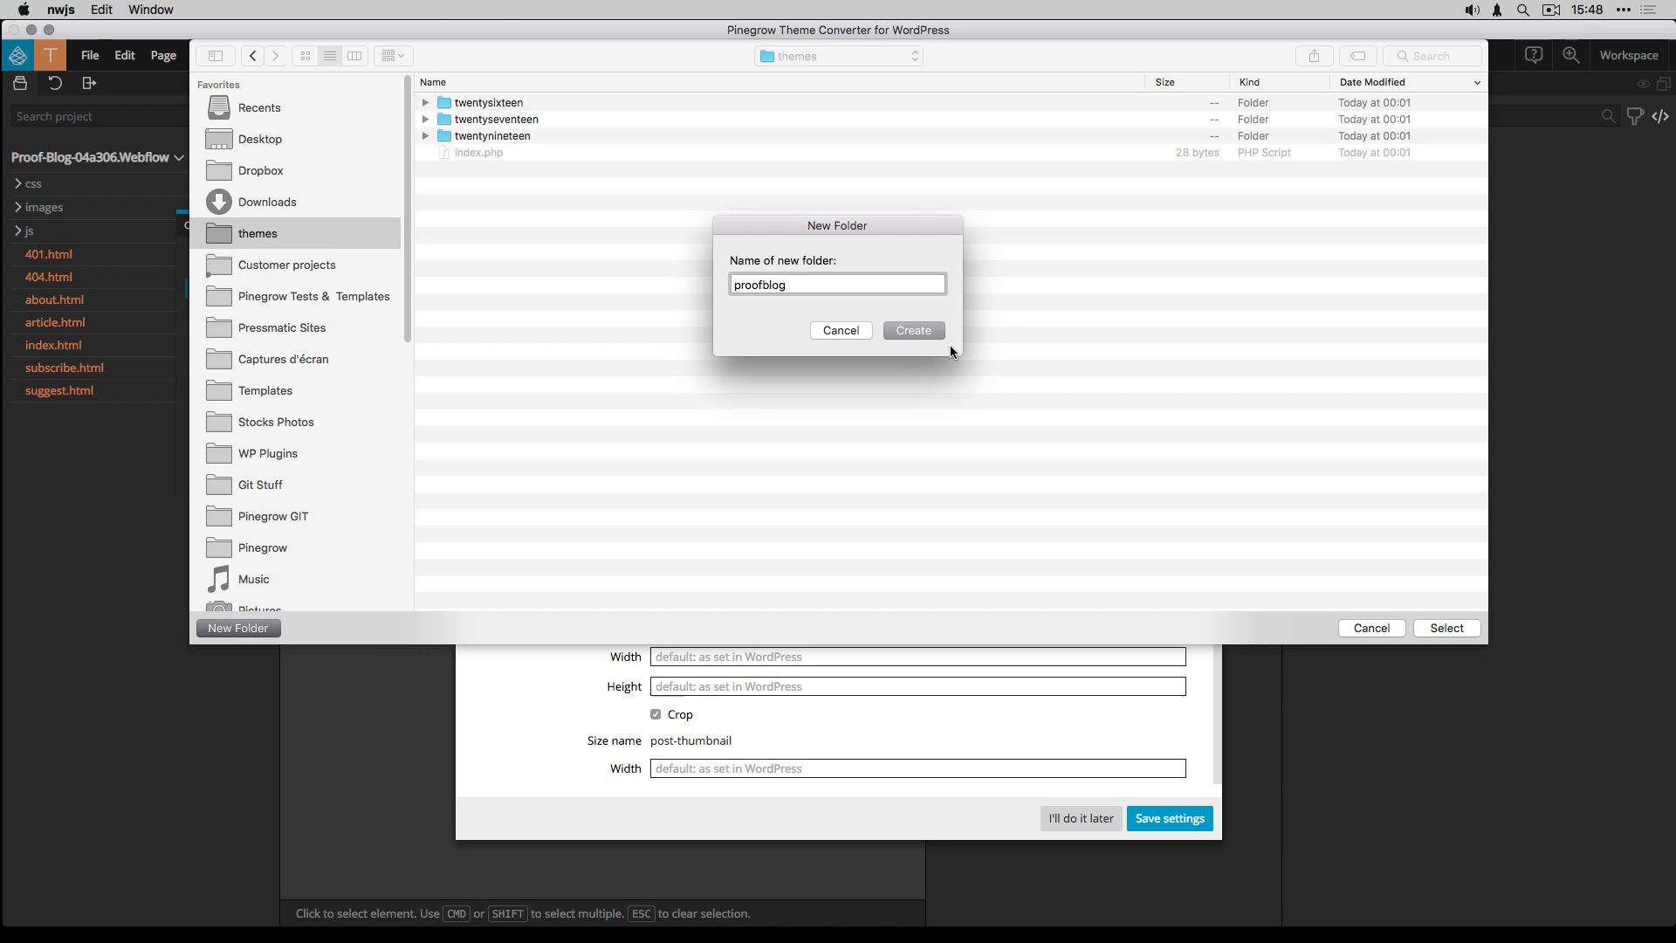
pyautogui.click(912, 330)
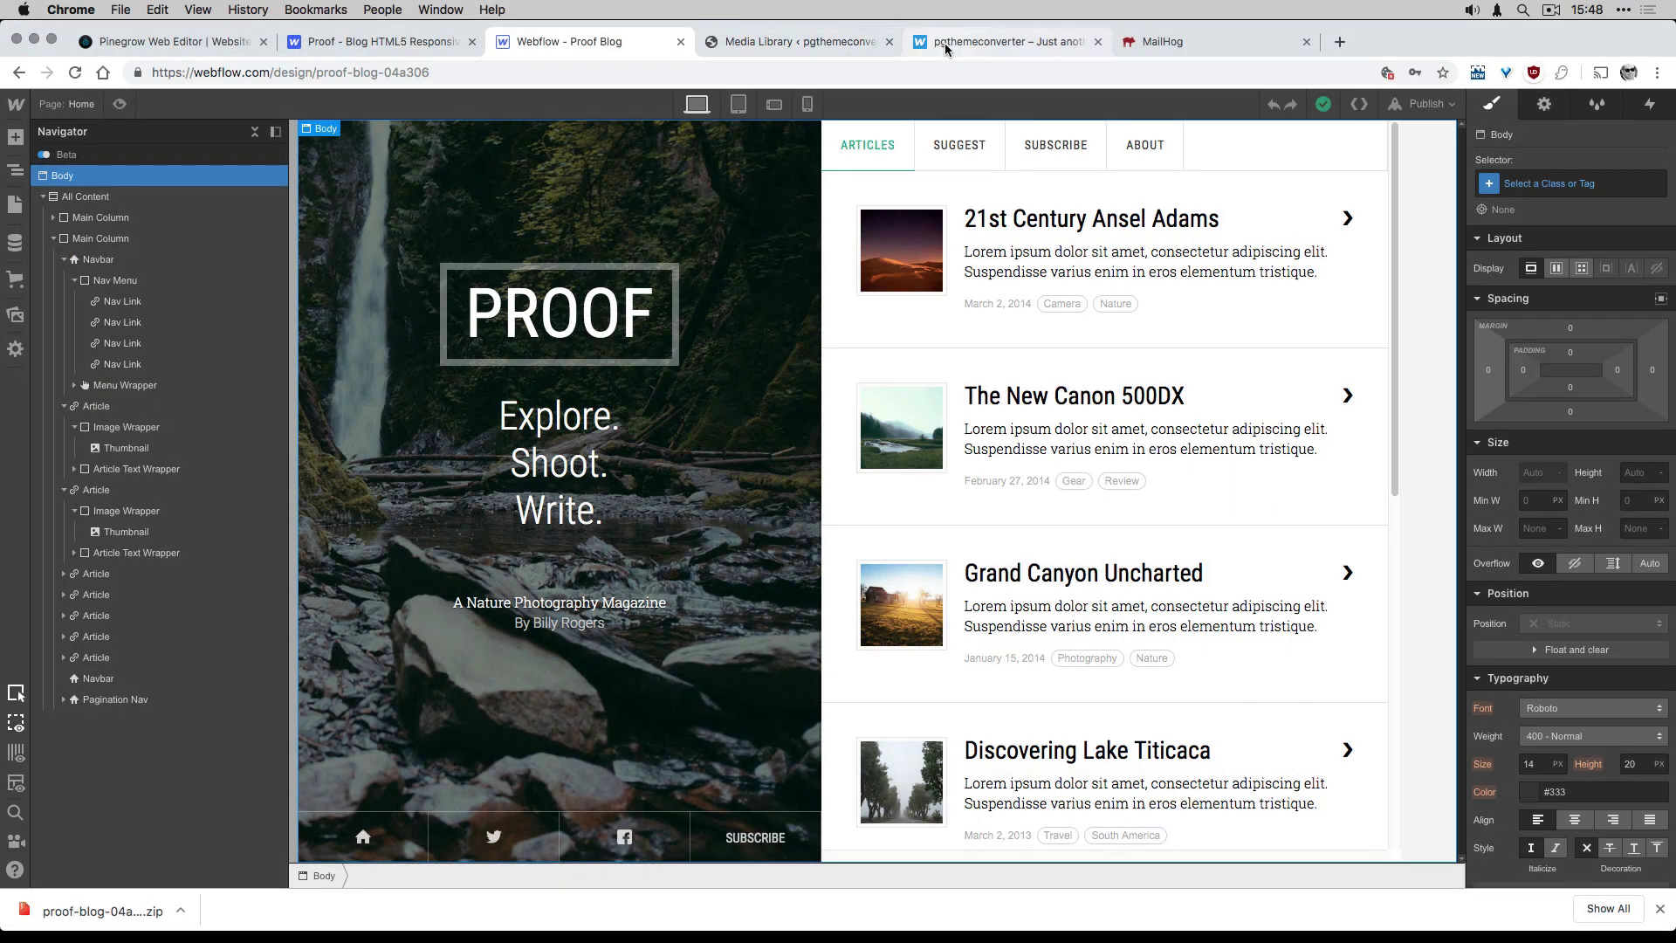
pyautogui.click(1002, 40)
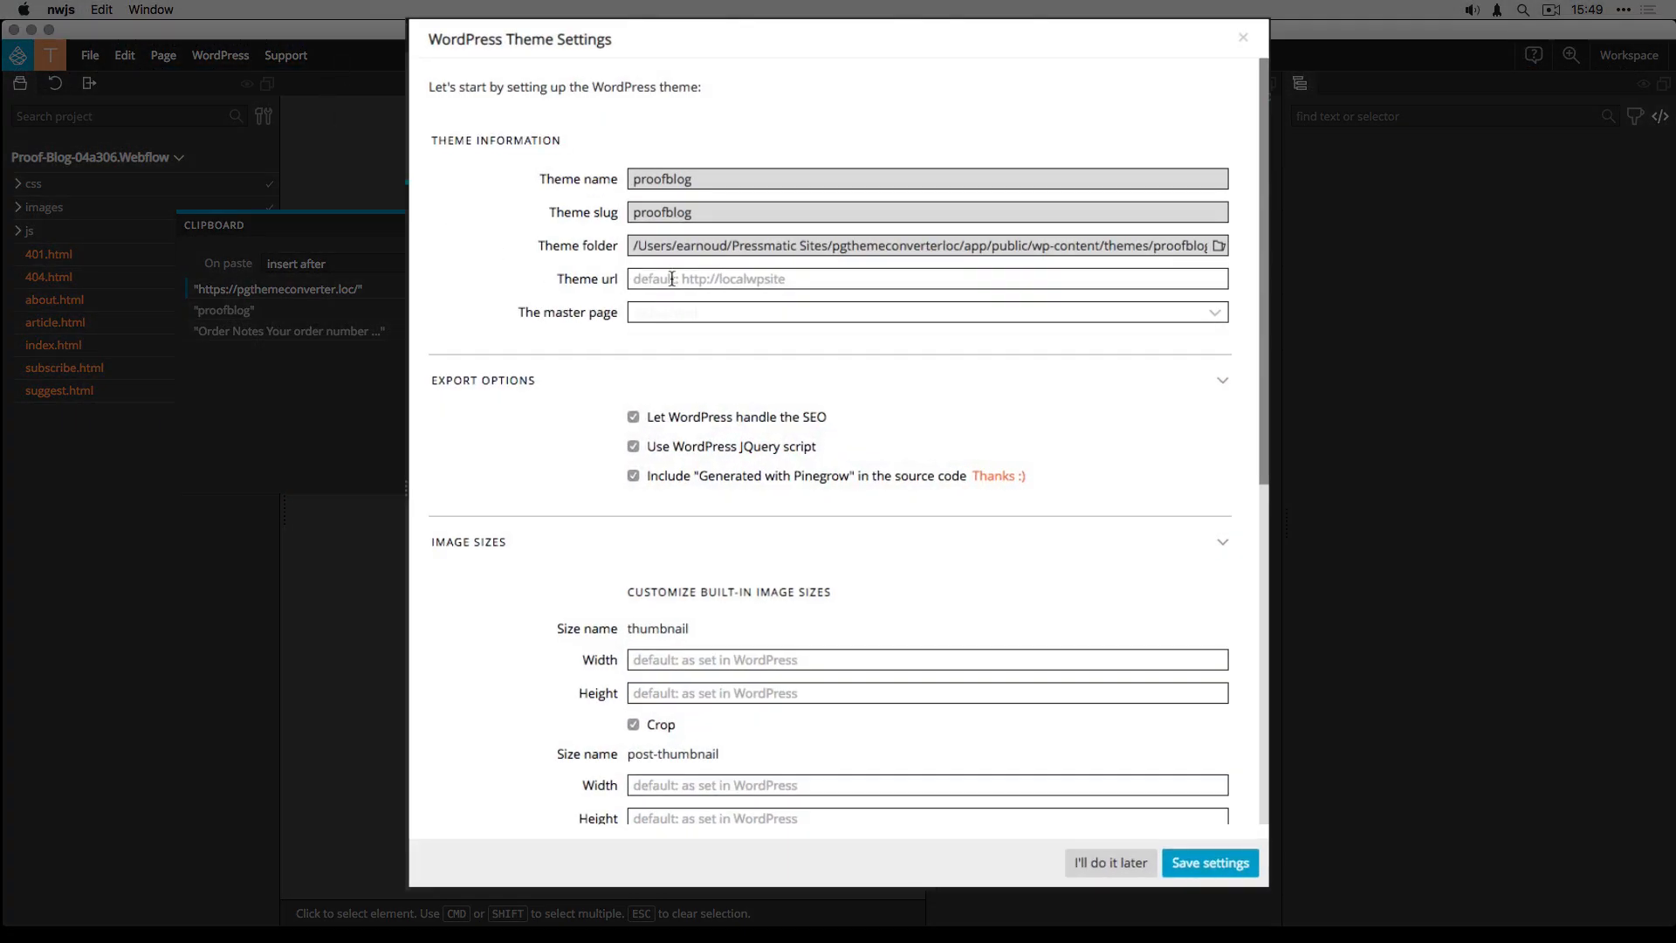
pyautogui.write('https://pgthemeconverter.loc/')
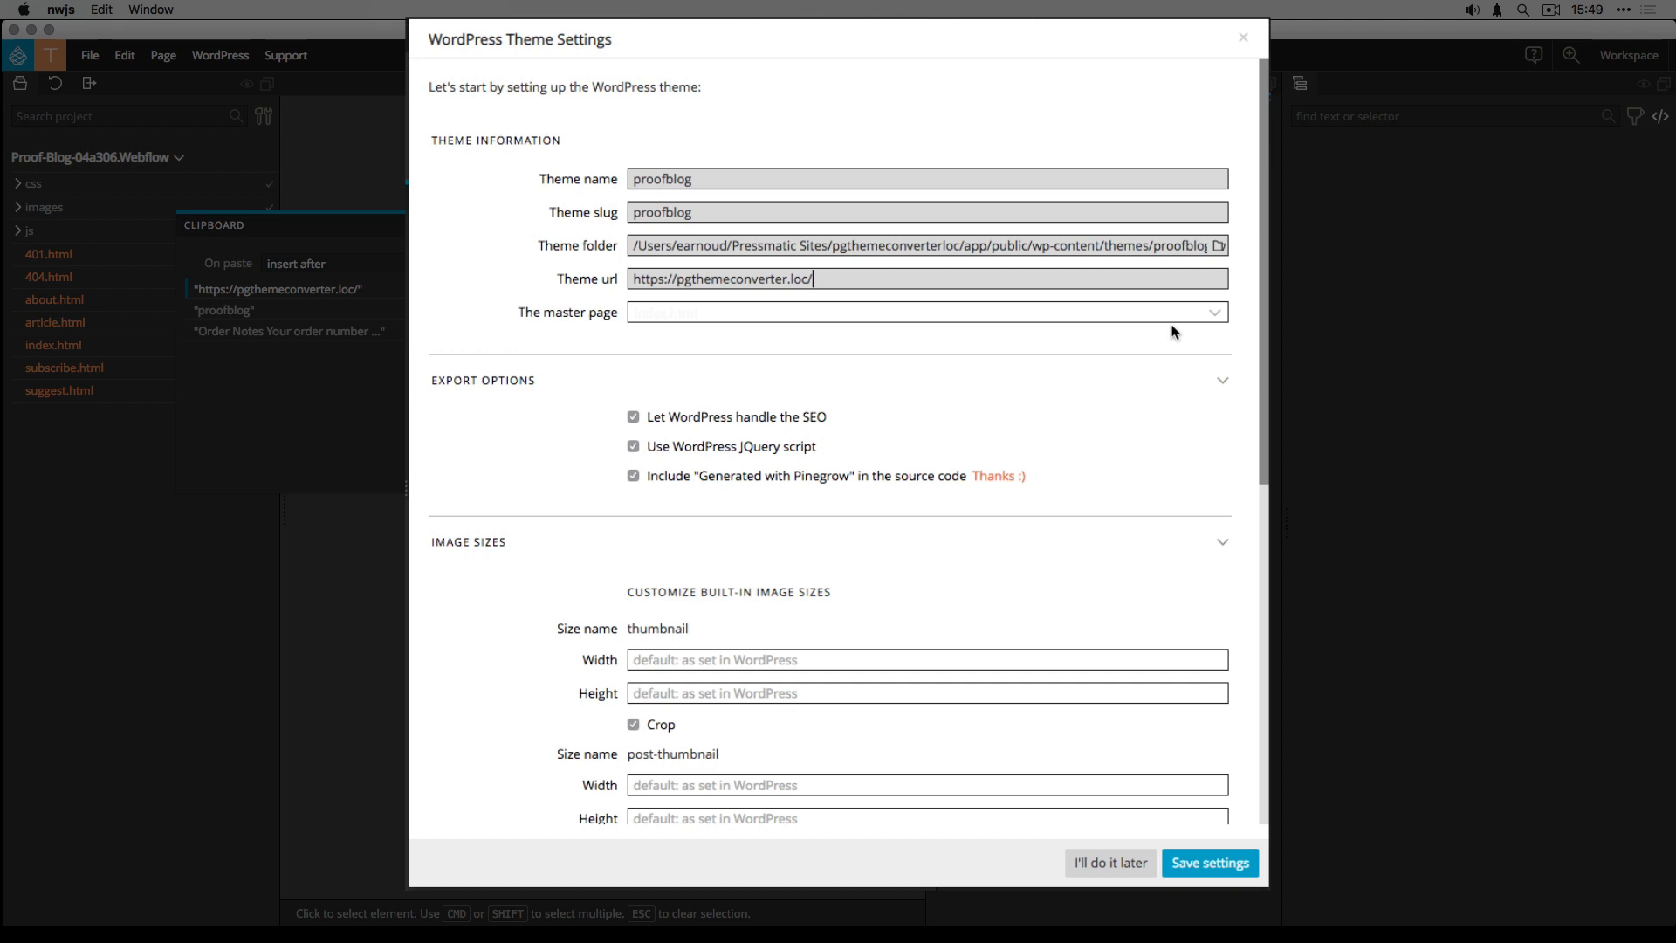
pyautogui.click(925, 313)
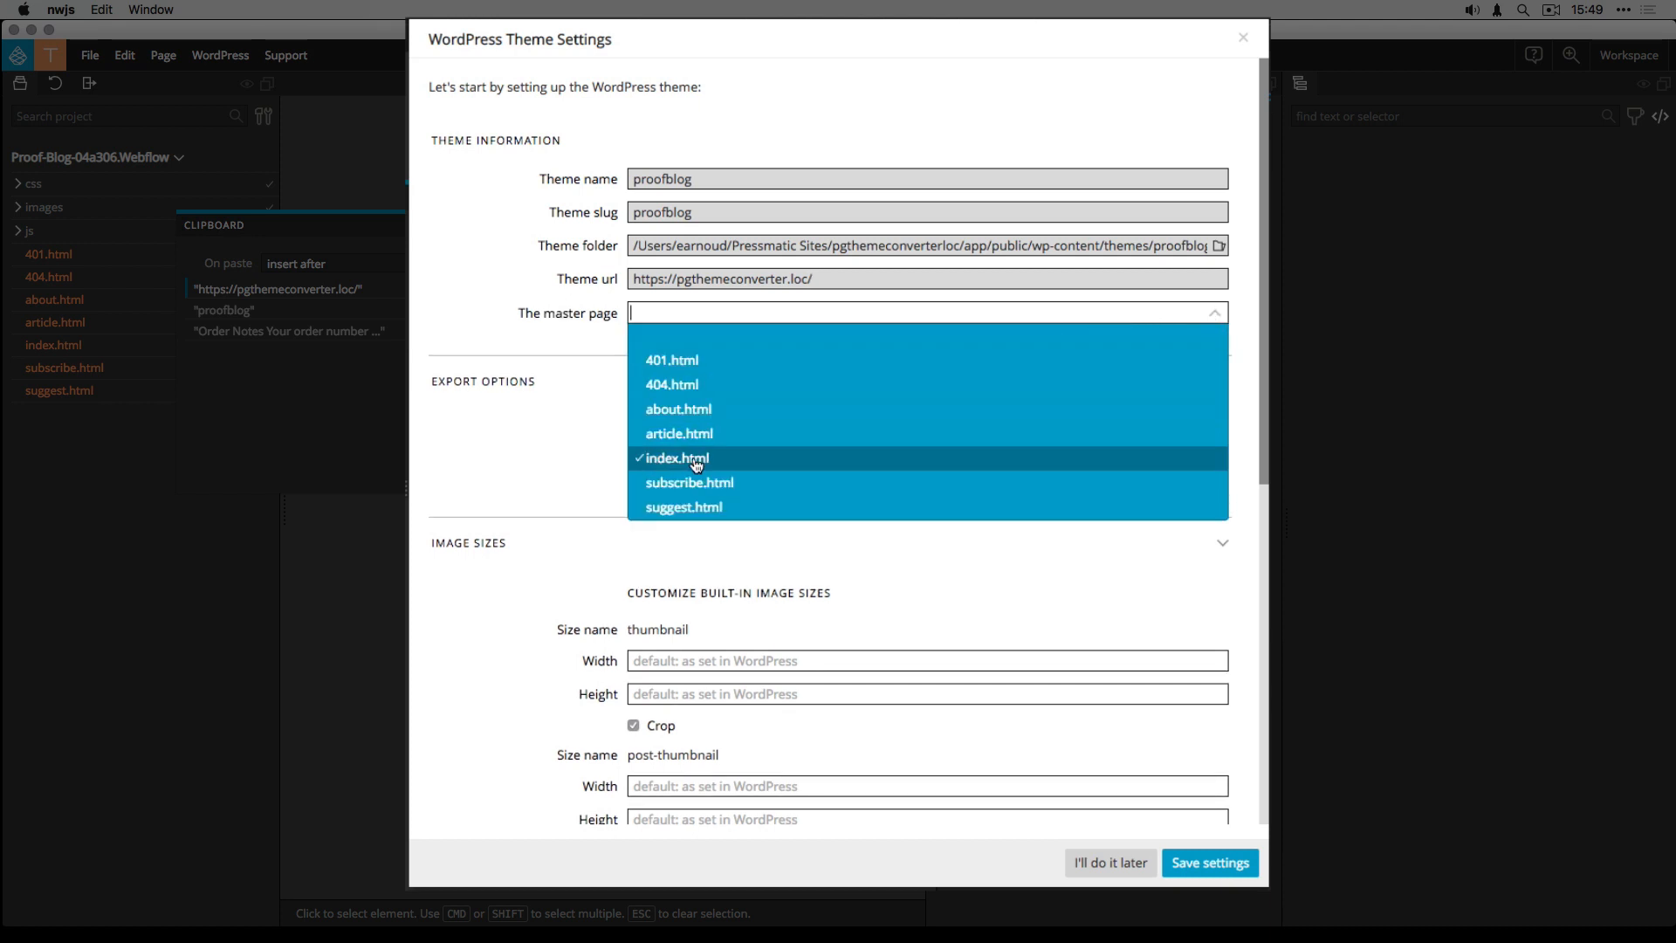
pyautogui.moveTo(668, 467)
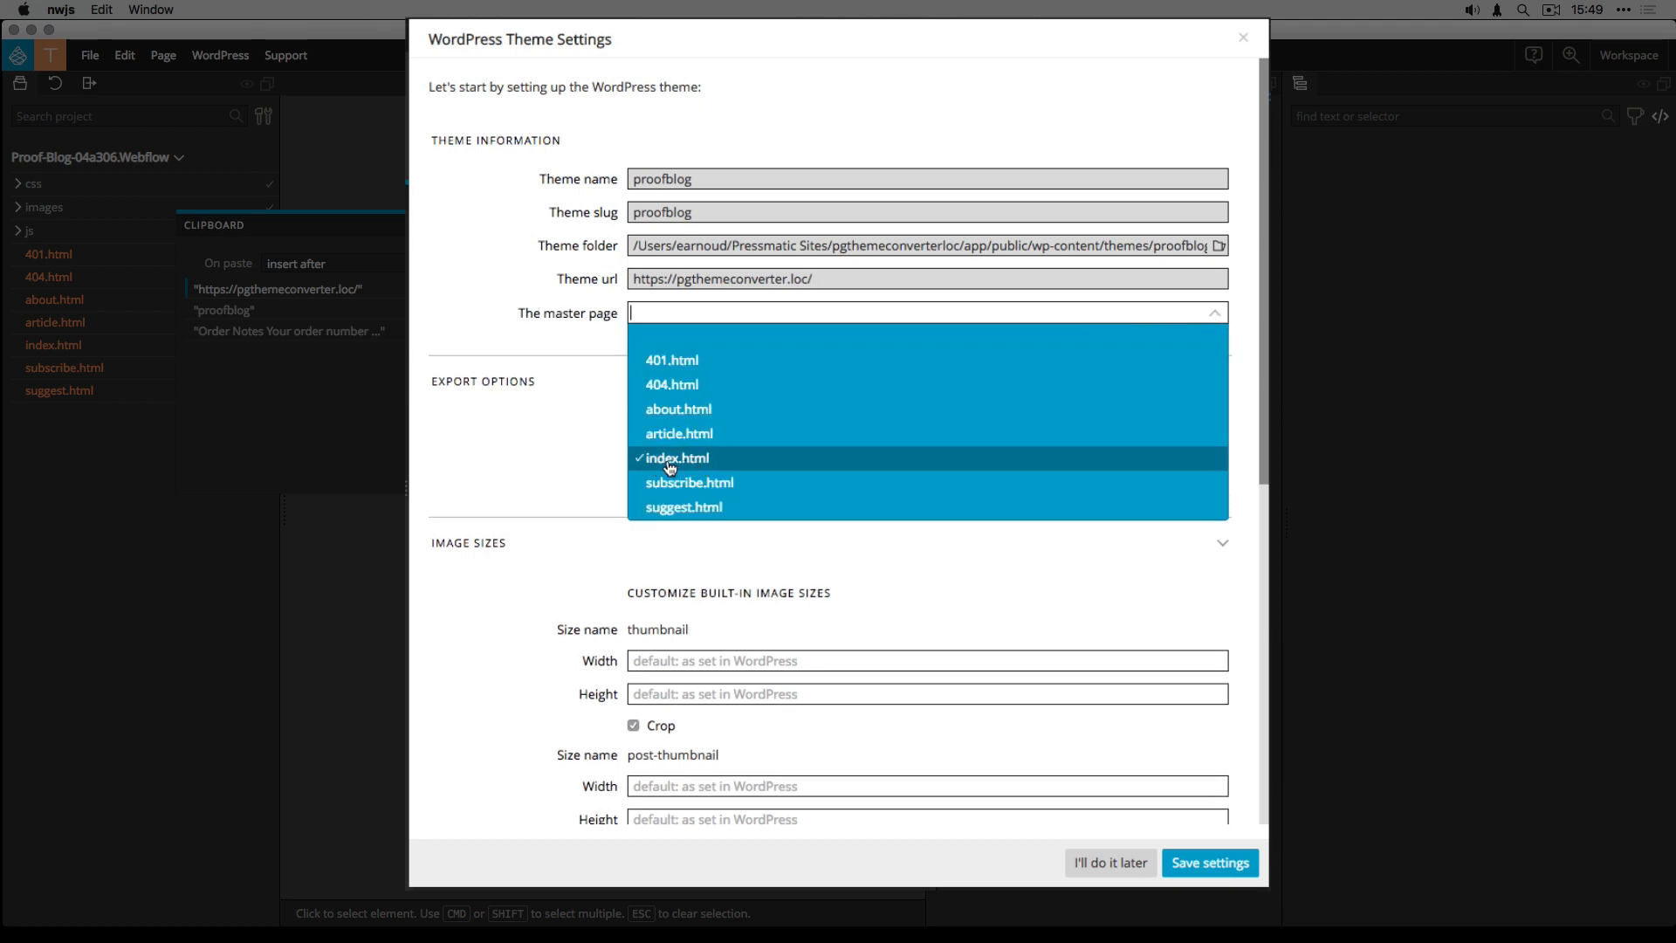
pyautogui.click(676, 457)
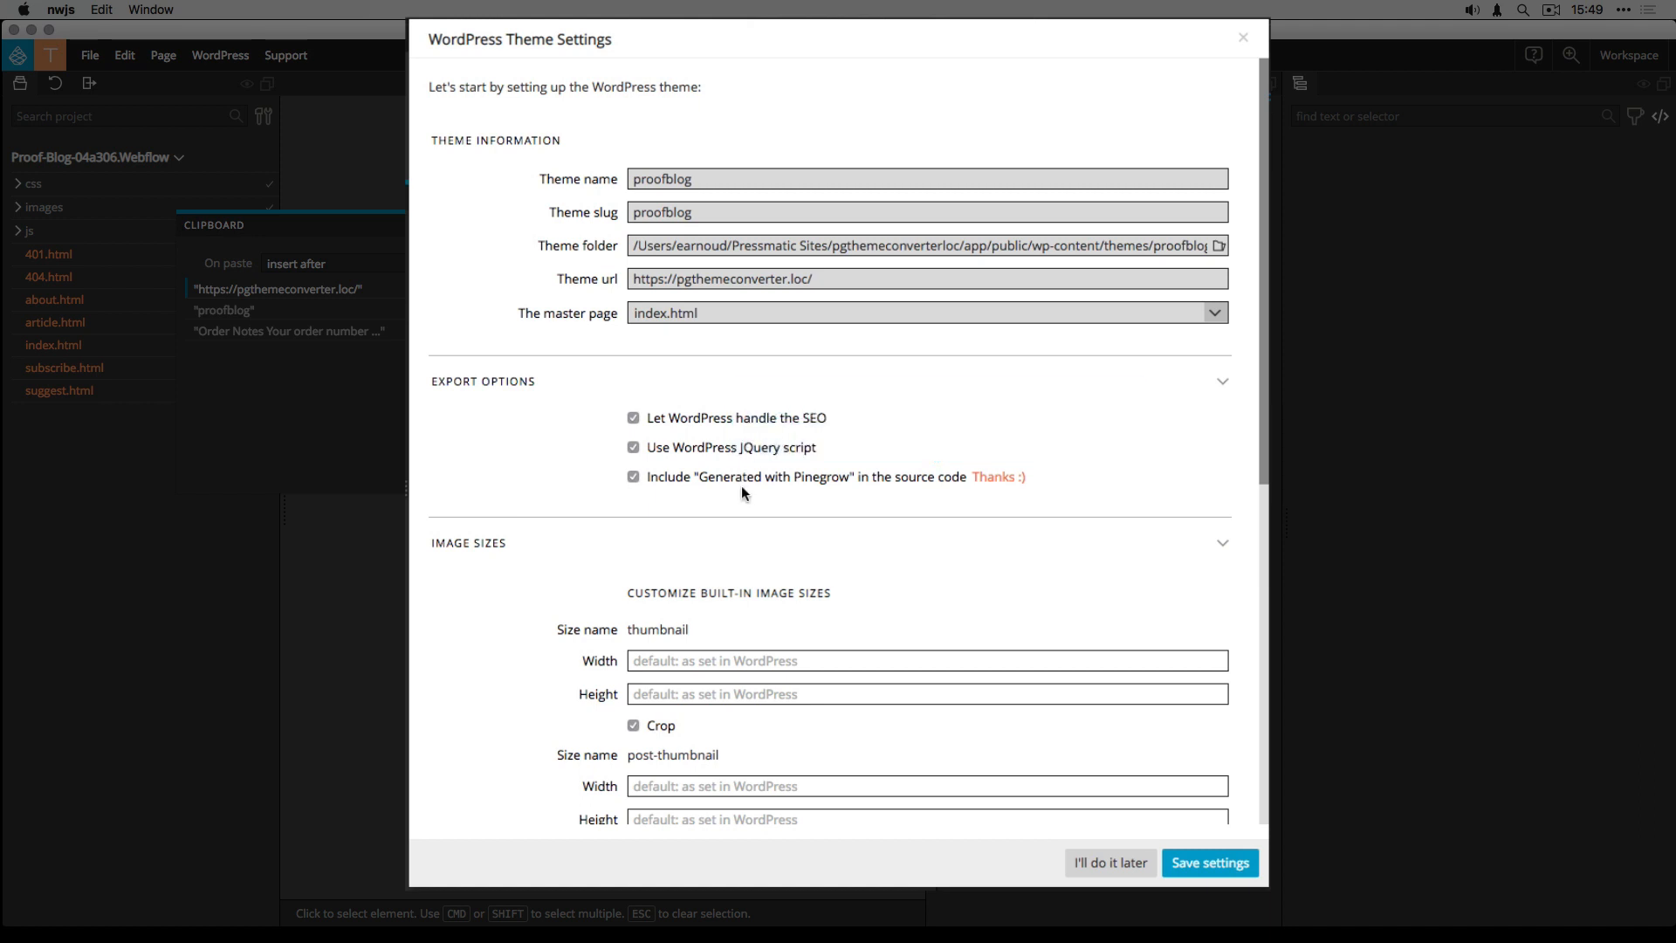
pyautogui.moveTo(671, 417)
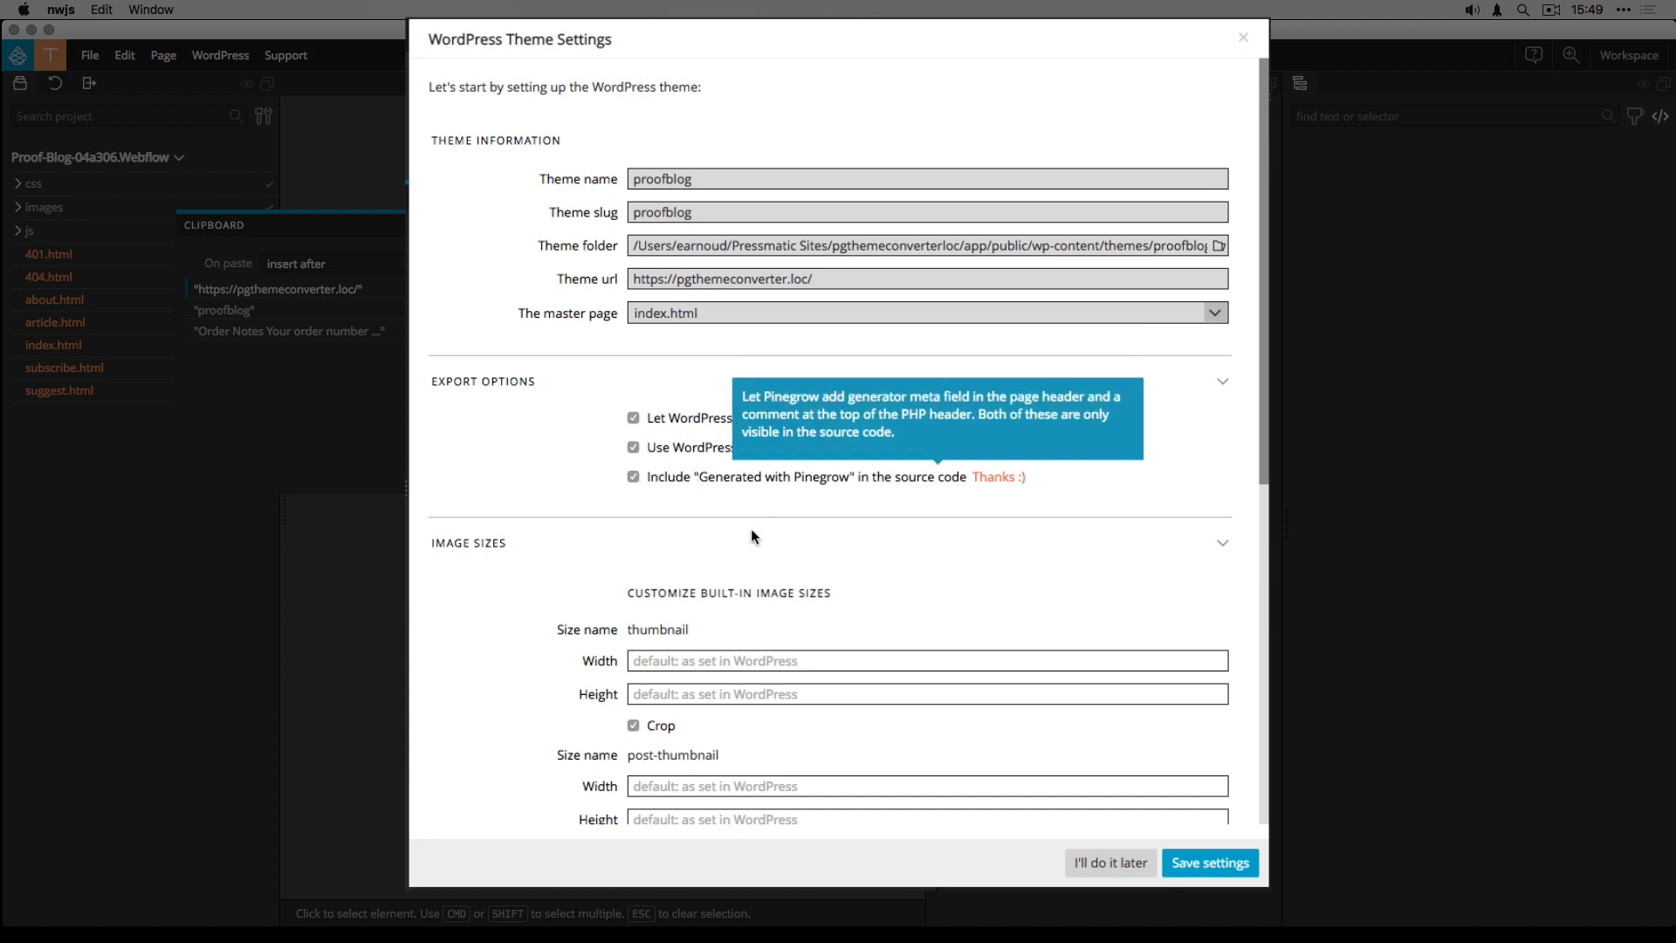
# - Under Add Custom Image Sizes, enter pg as the first custom size name
pyautogui.scroll(-3)
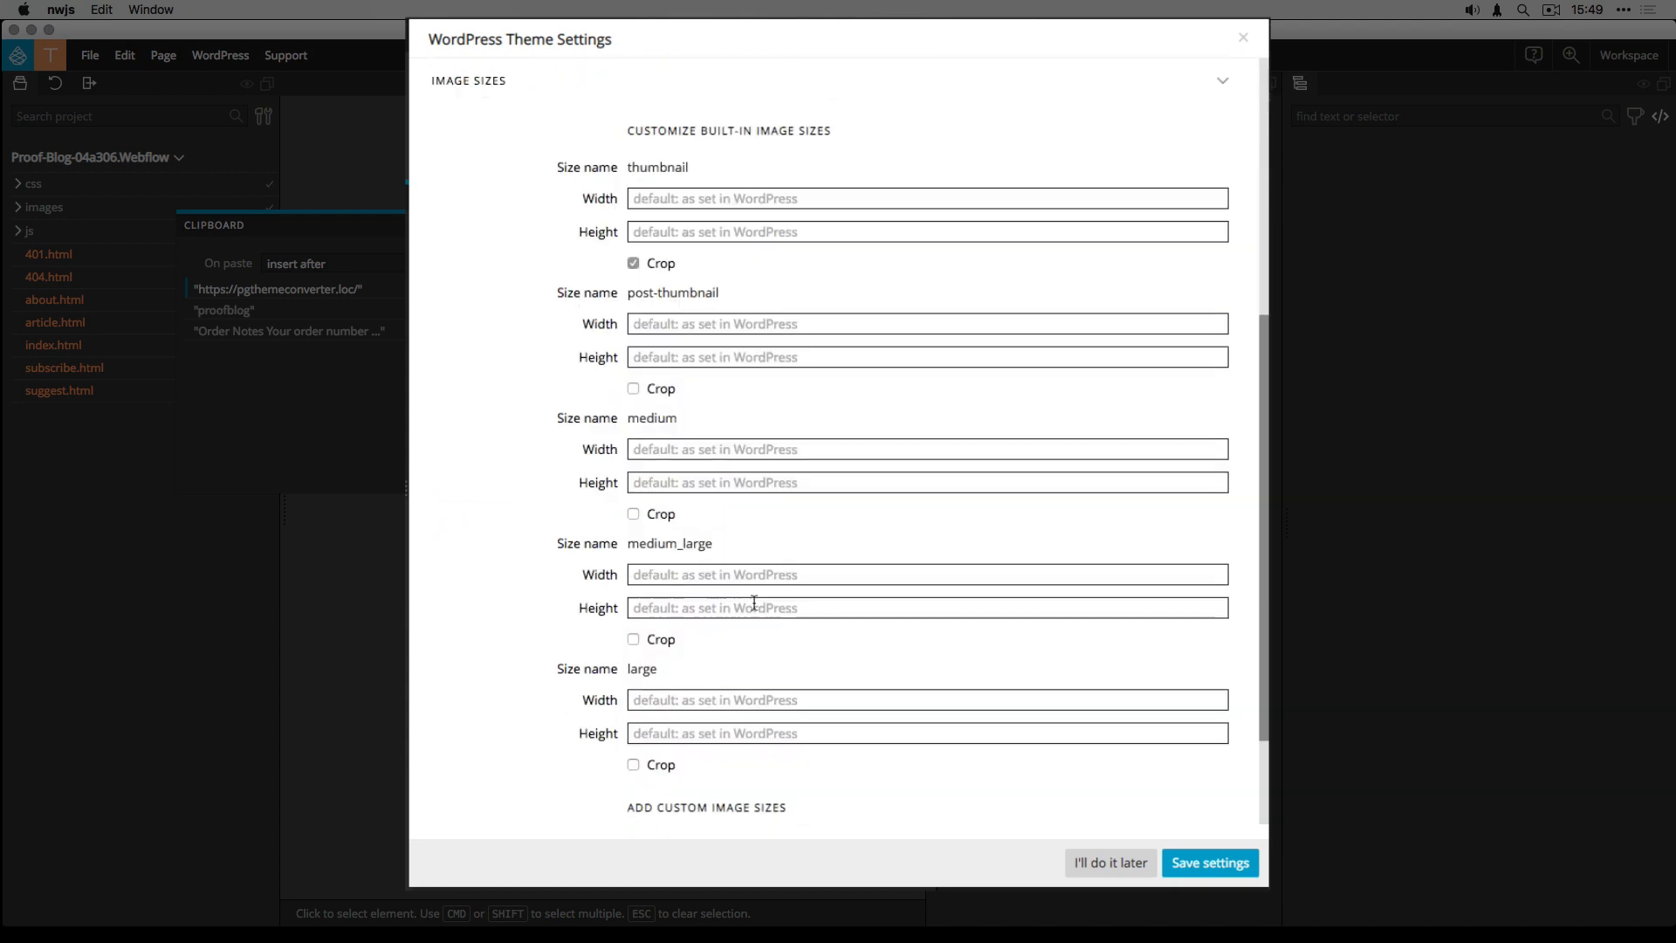
pyautogui.scroll(-3)
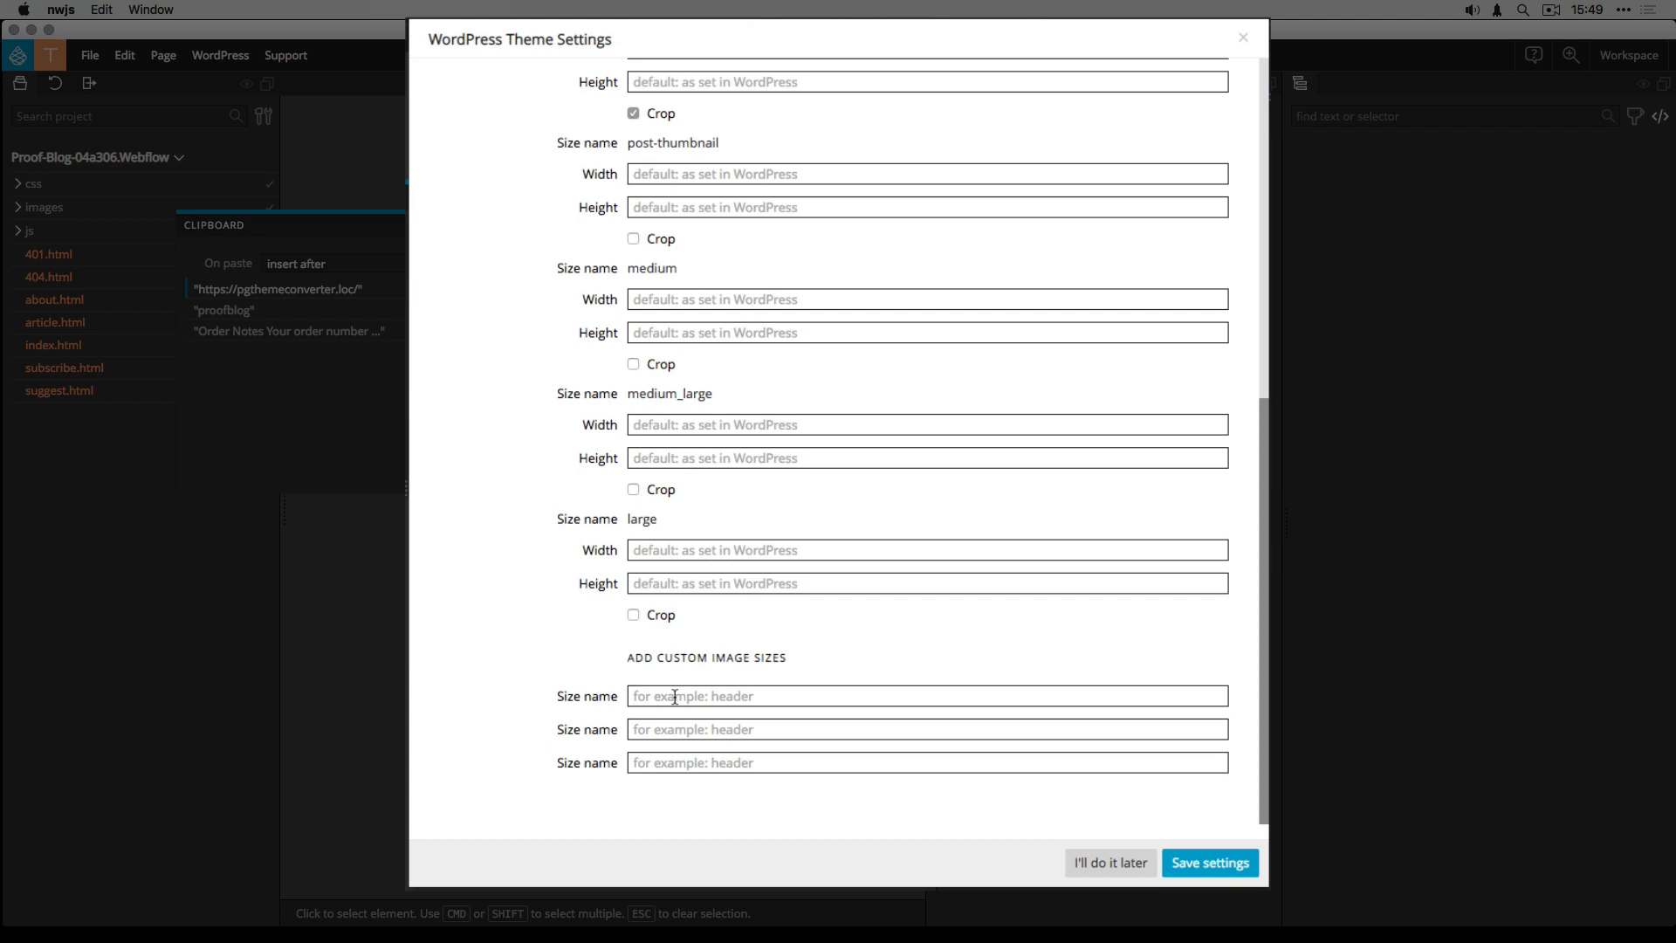
pyautogui.write('pg')
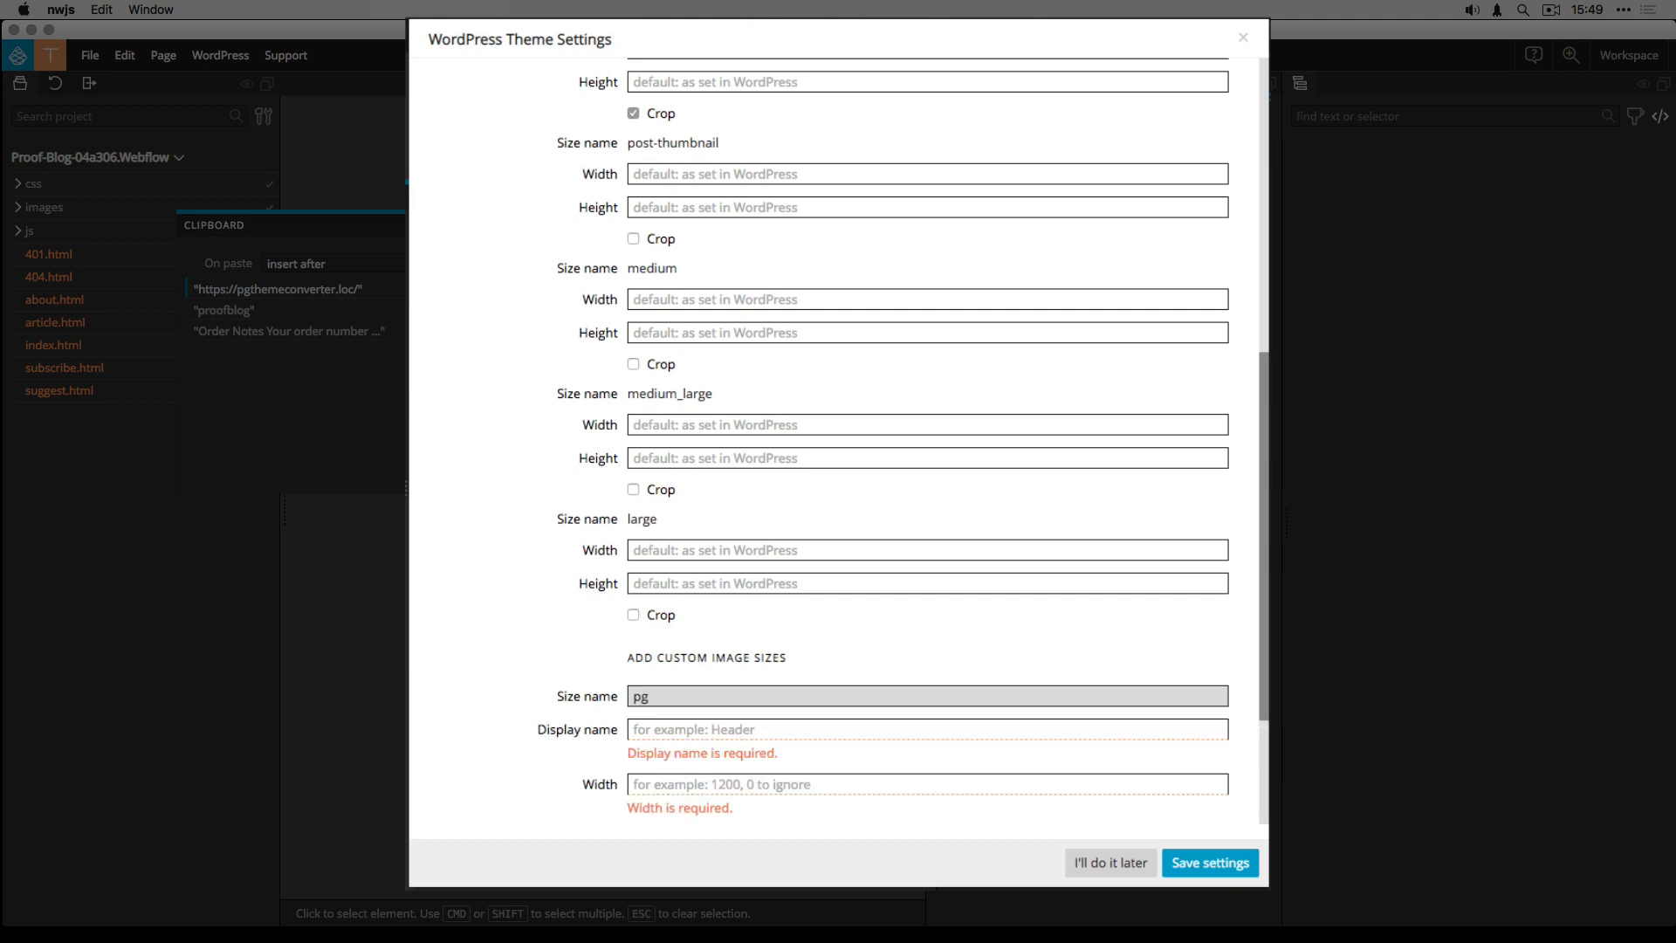
pyautogui.write('p')
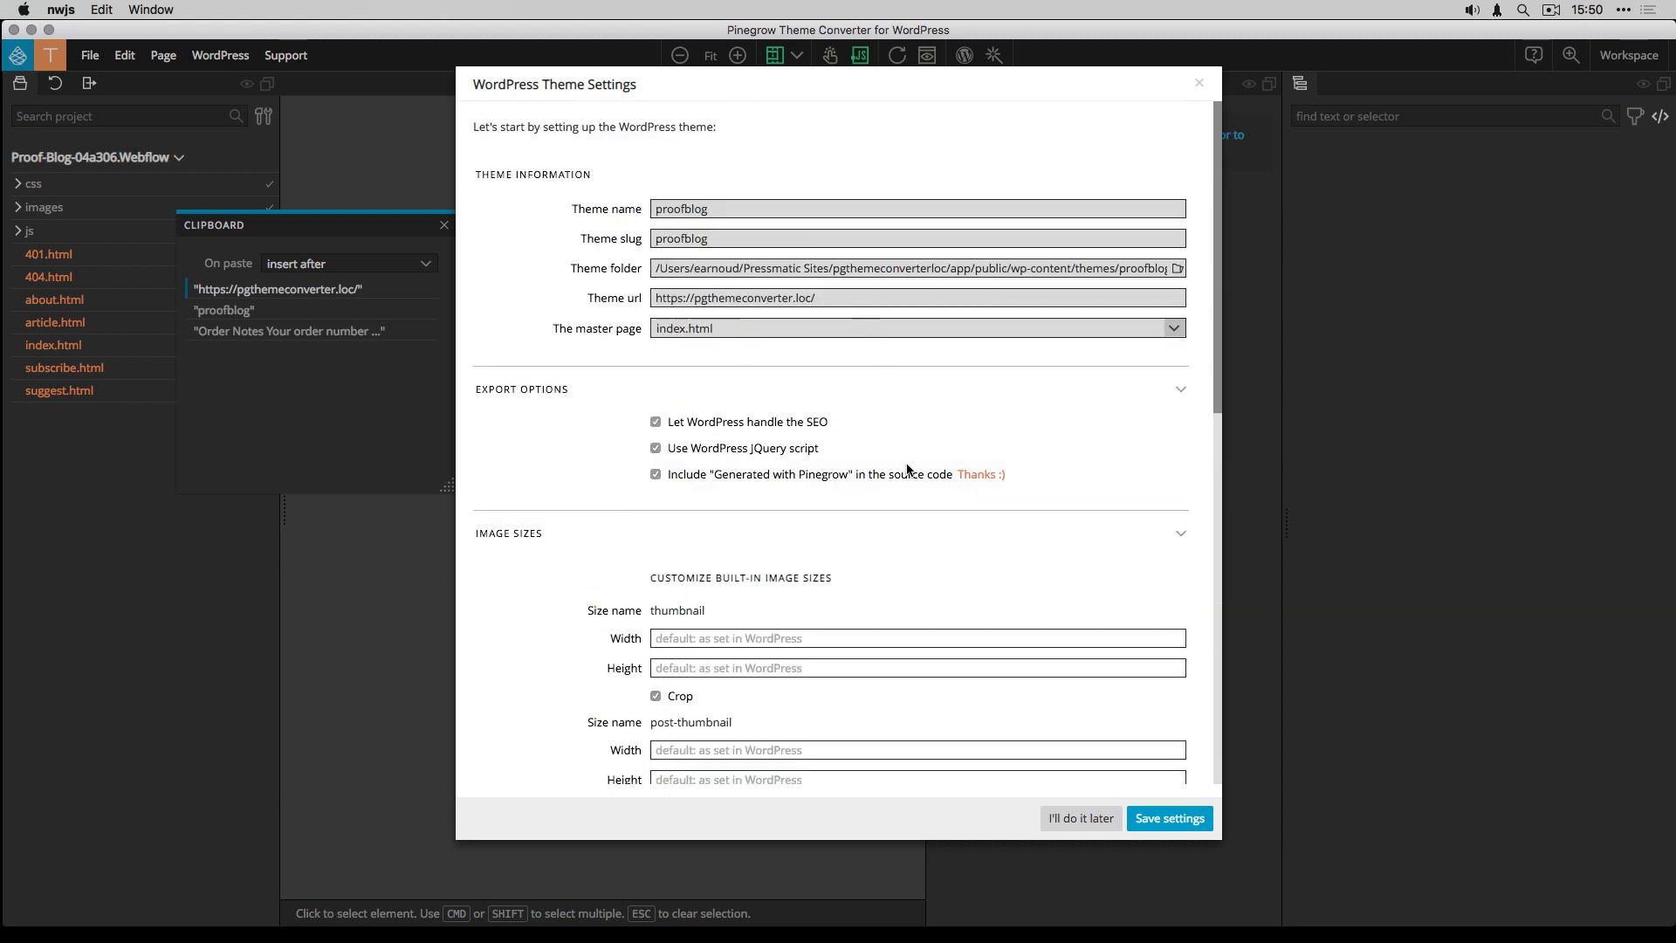
# - Close the WordPress Theme Settings dialog and save index.html via File > Save
pyautogui.click(1168, 816)
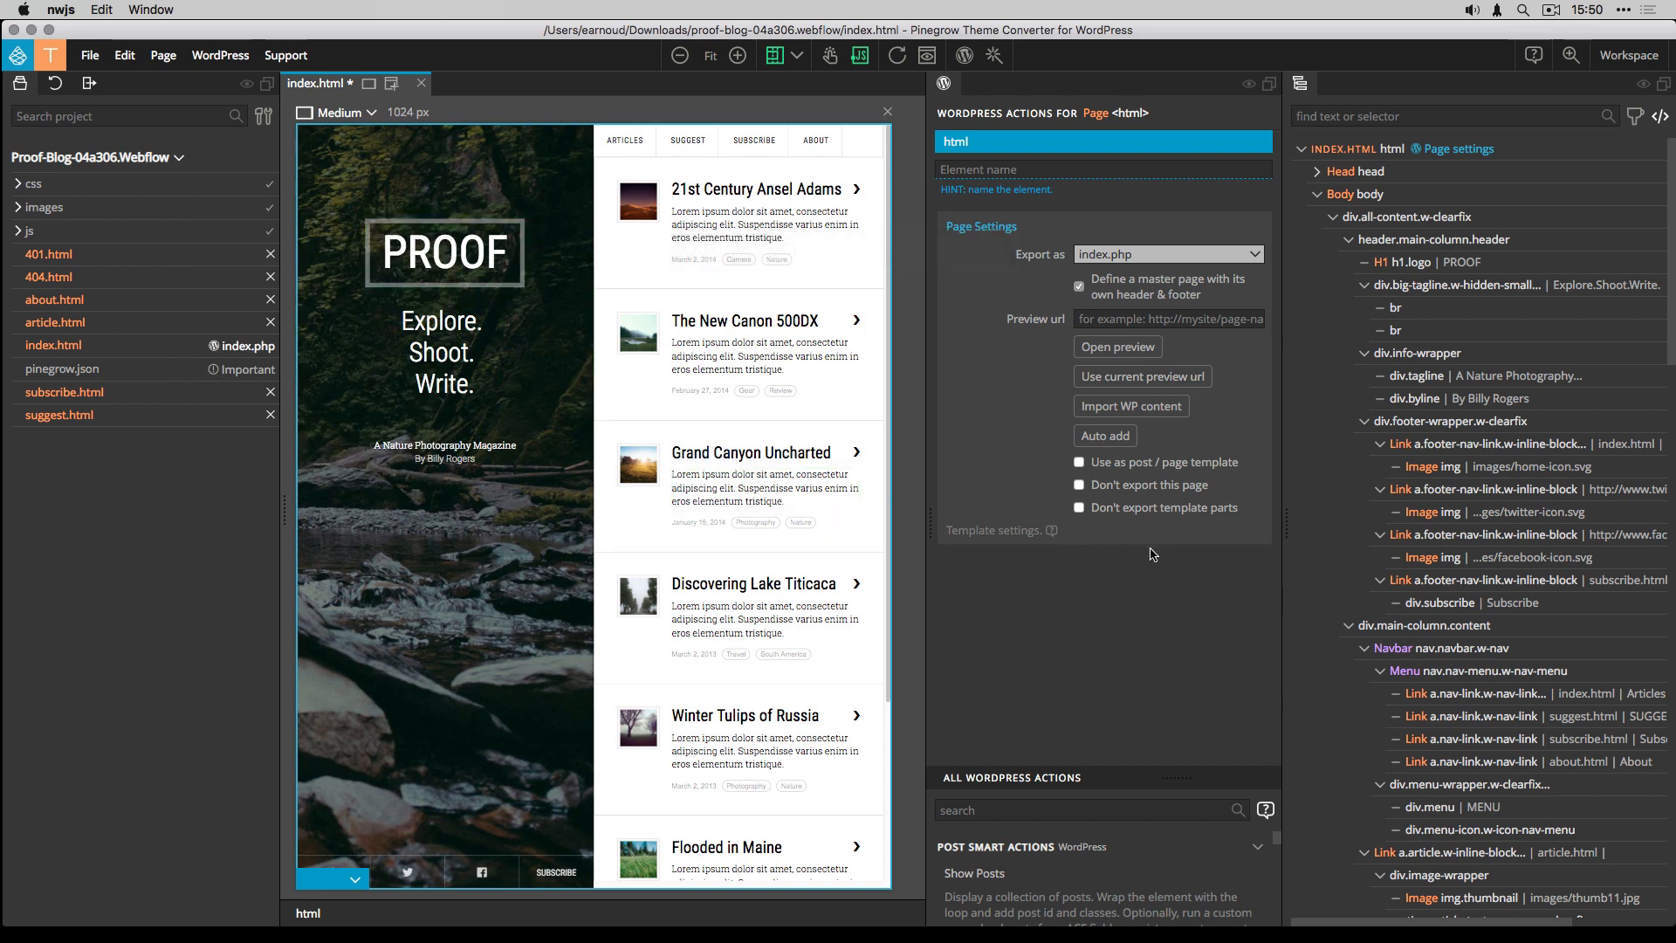
pyautogui.click(89, 55)
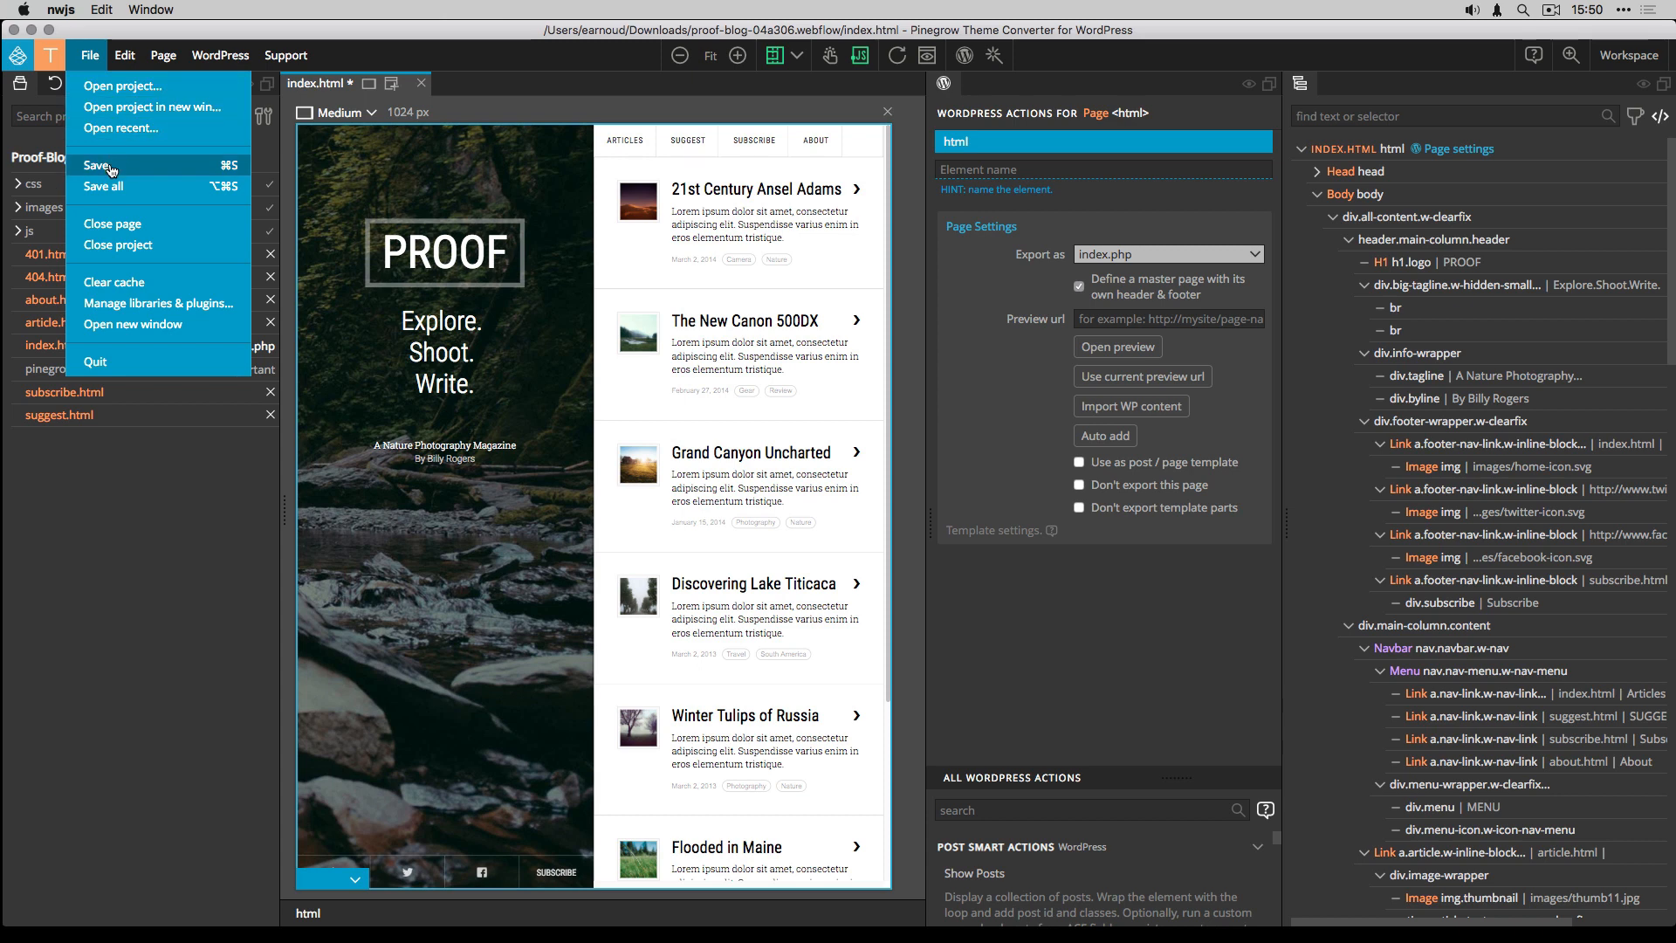
pyautogui.click(98, 166)
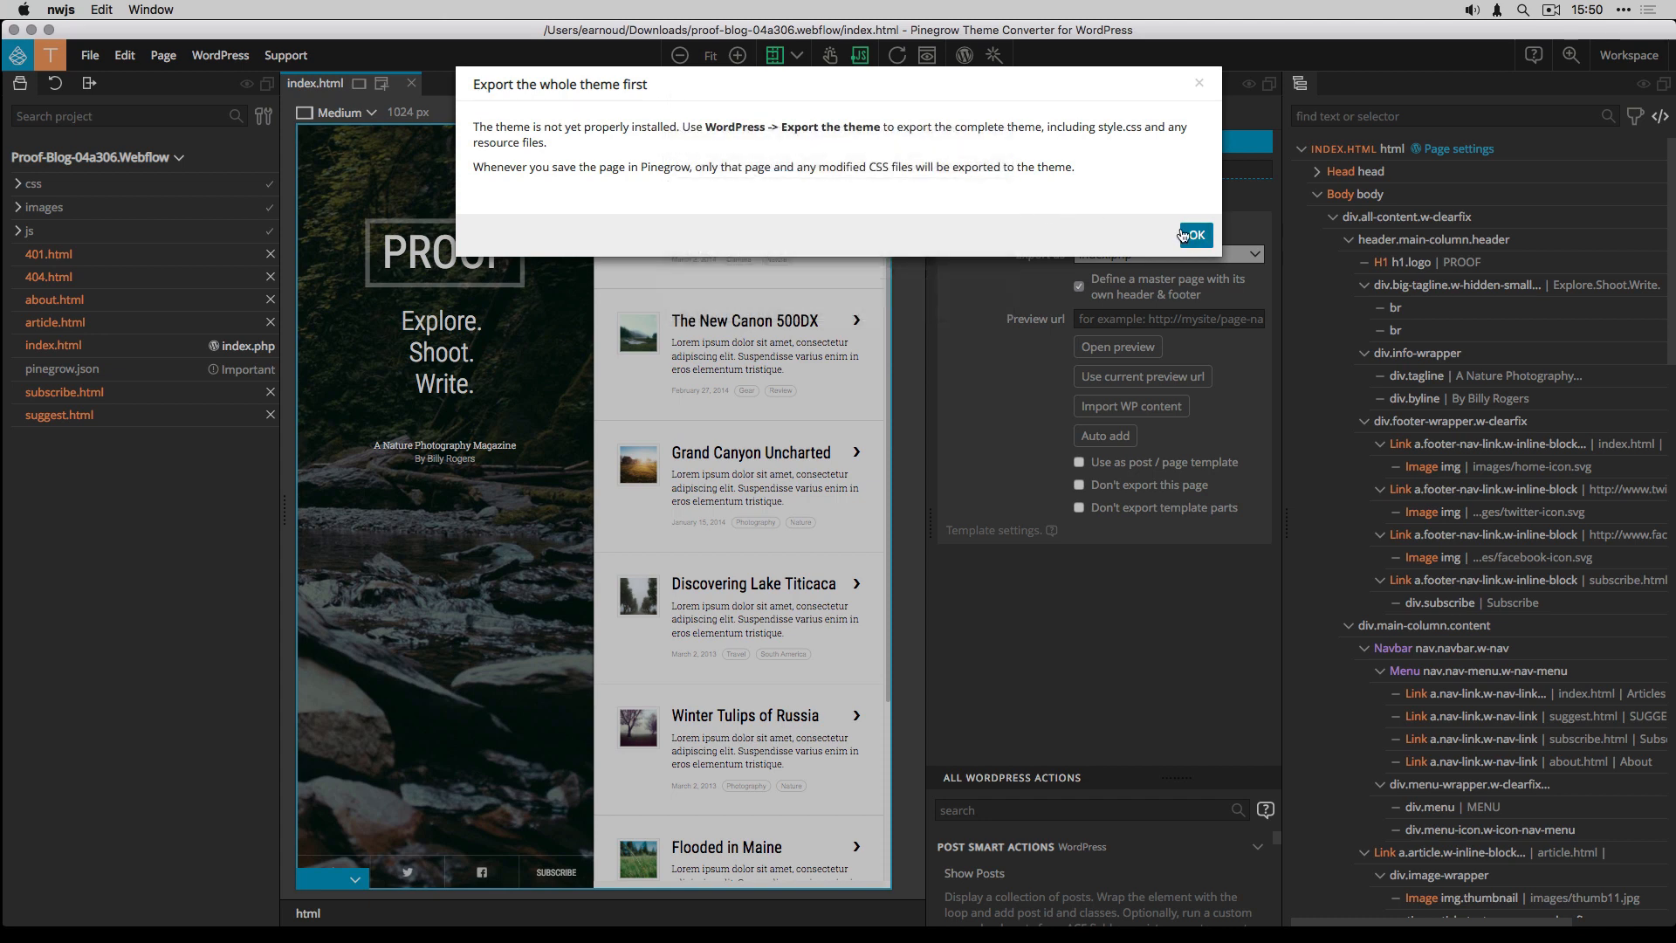
# - Dismiss the notice and export the whole theme, acknowledging the functions.php copy message
pyautogui.click(1192, 235)
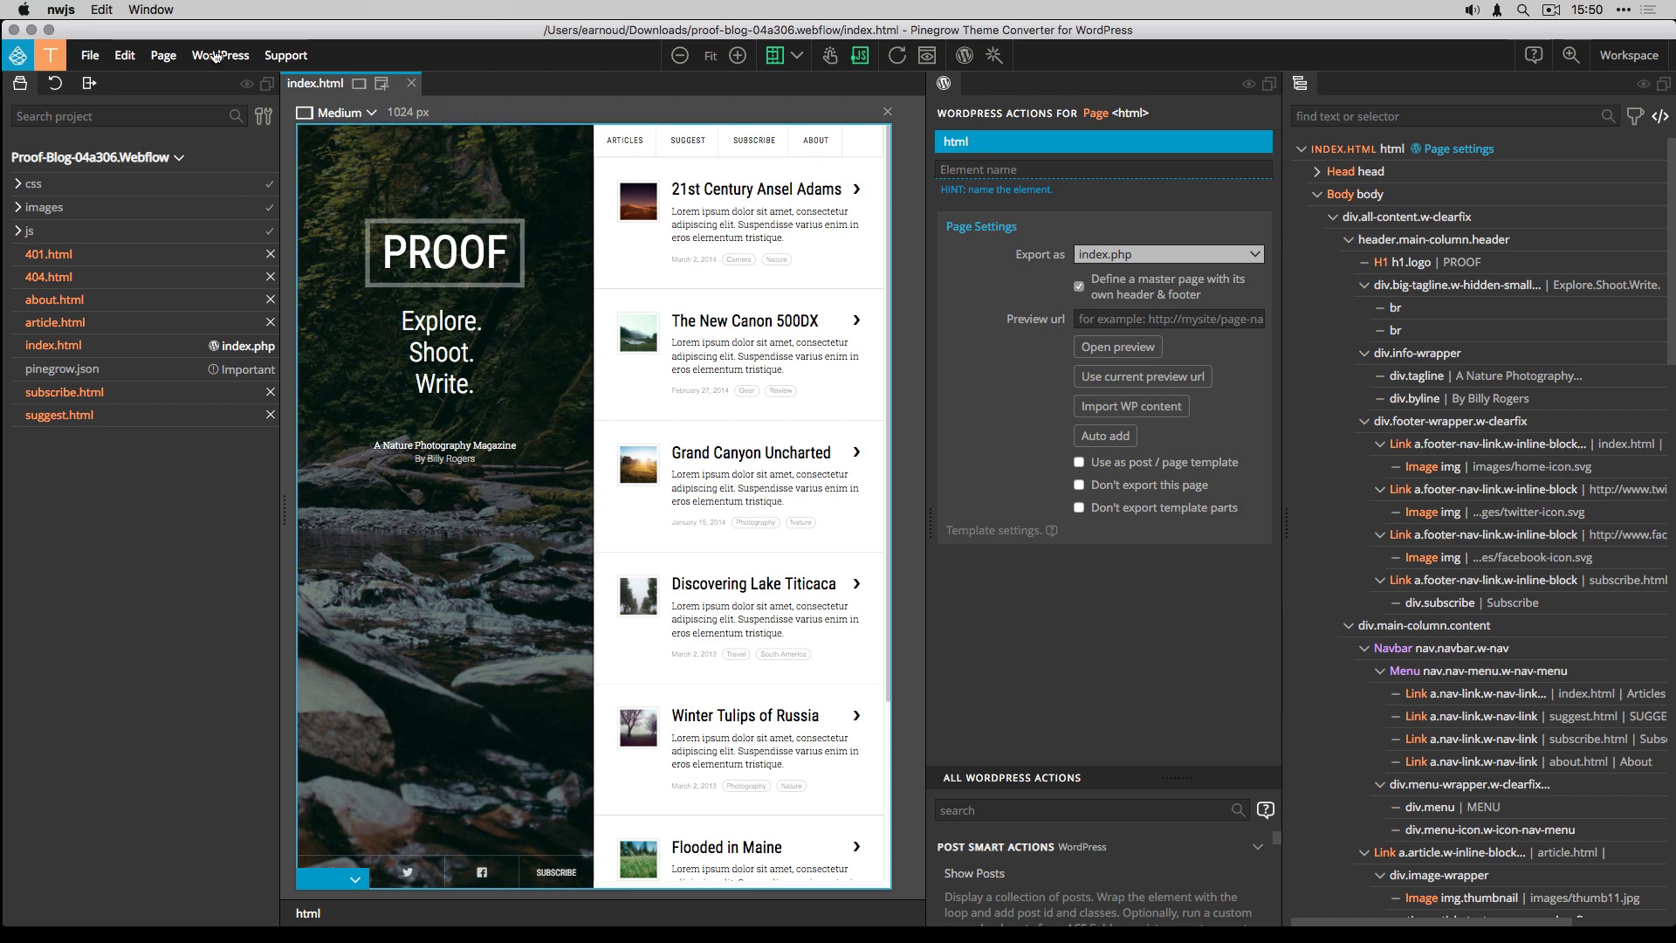
pyautogui.click(220, 54)
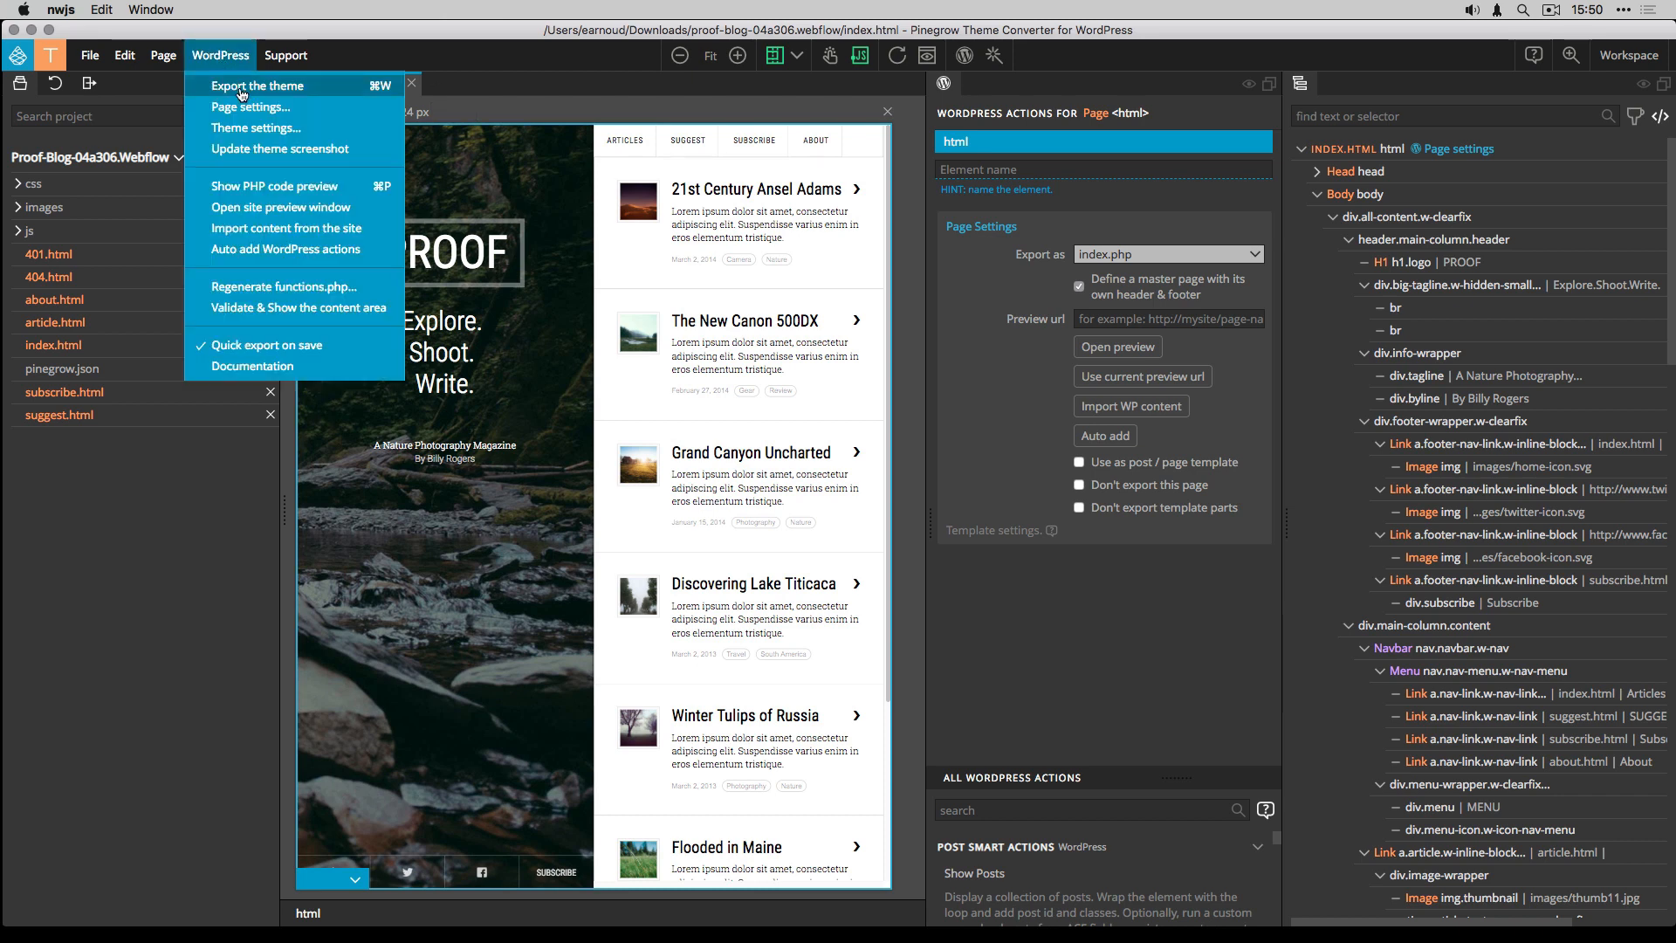
pyautogui.click(256, 84)
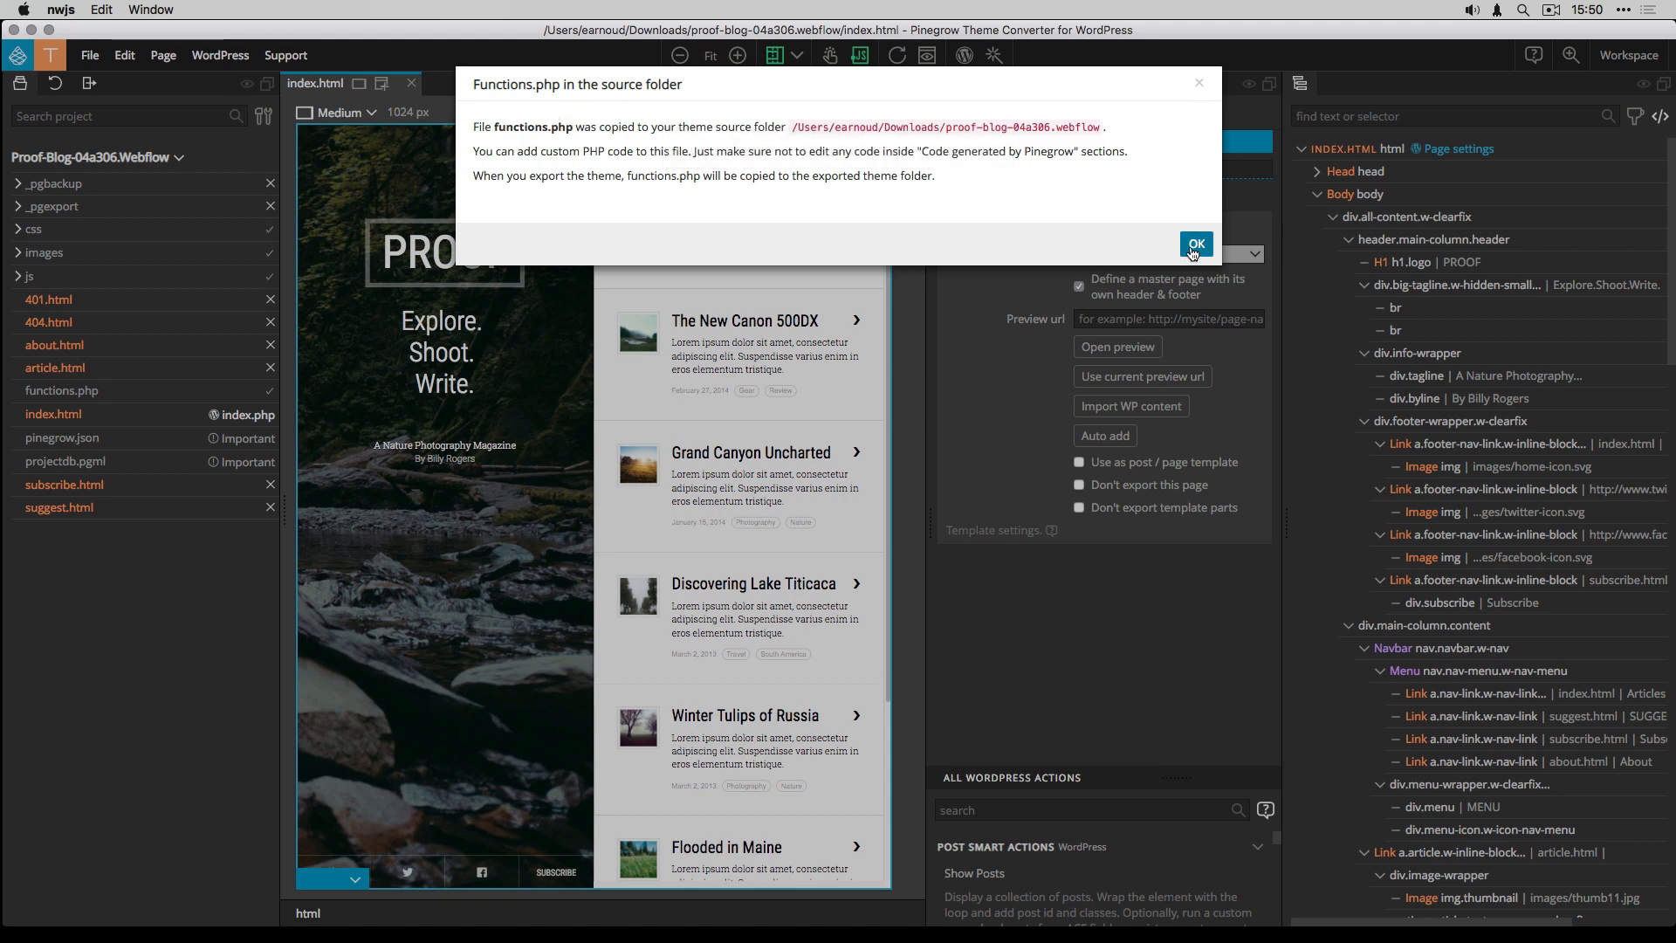
pyautogui.click(1194, 244)
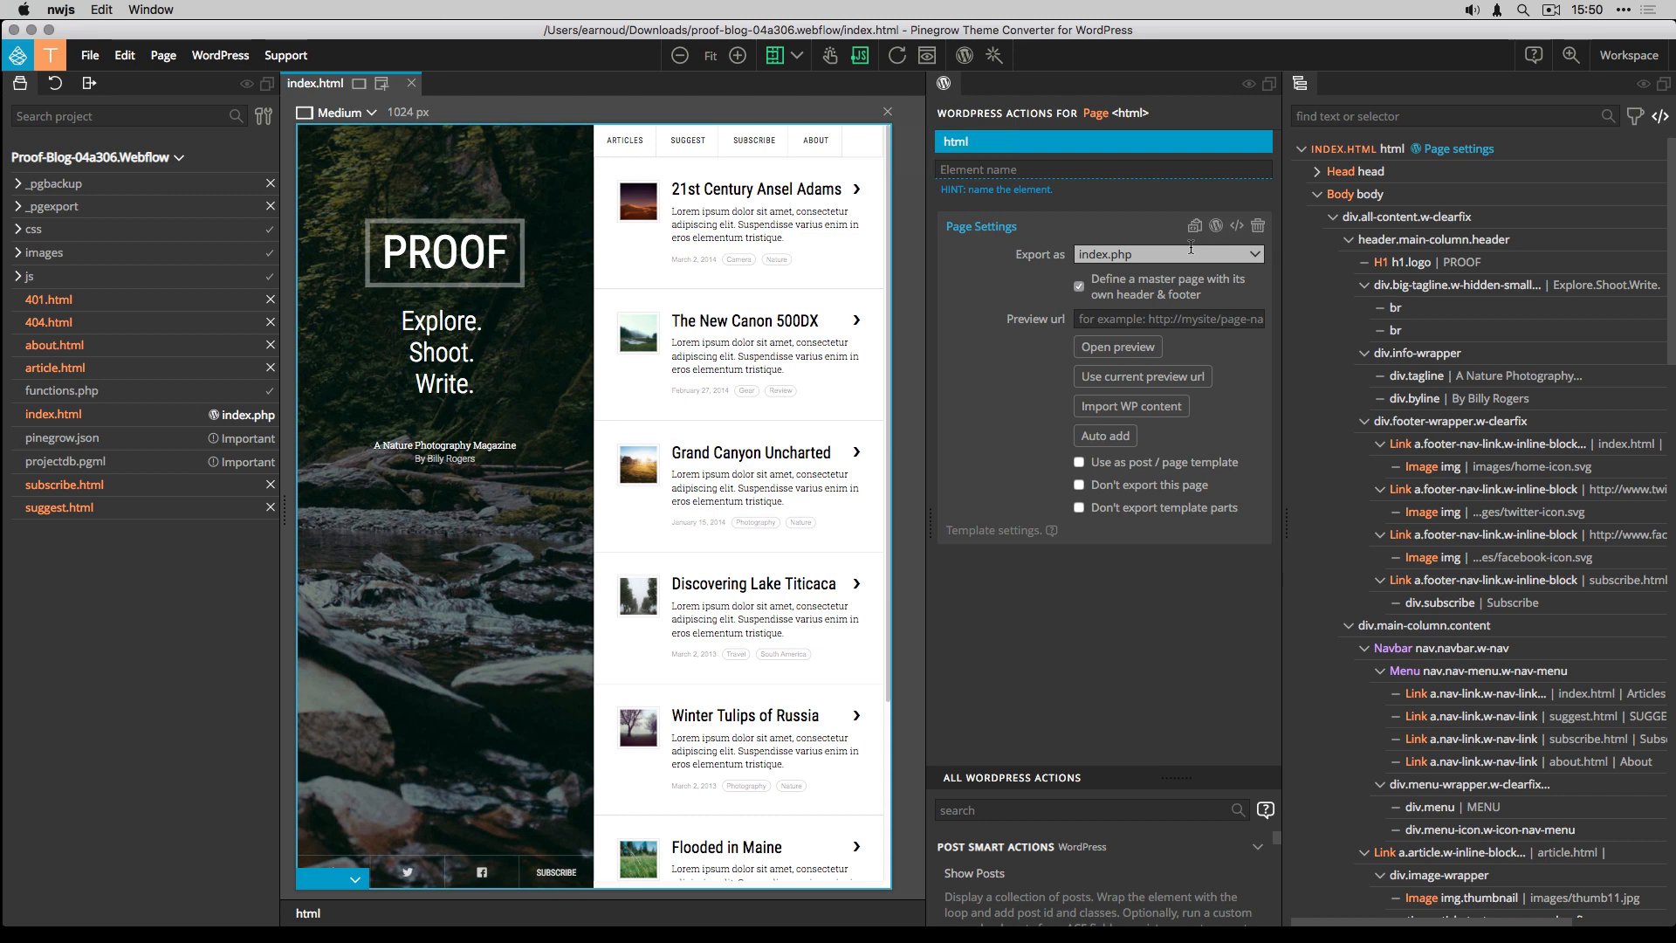
pyautogui.moveTo(131, 40)
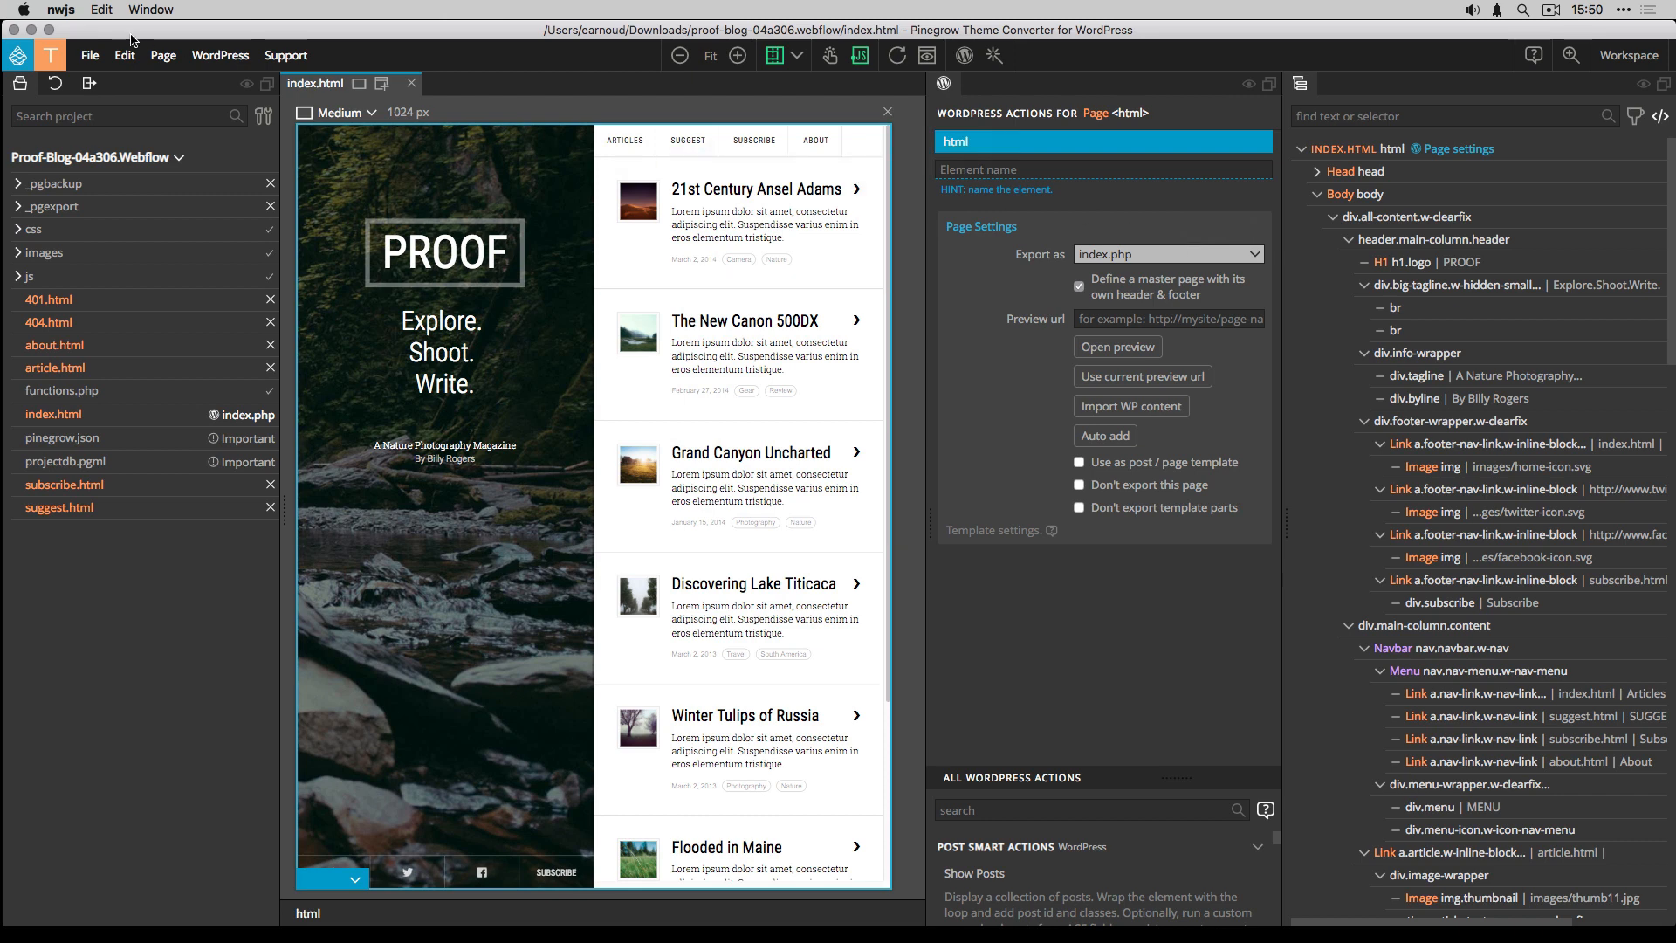
# - Update the theme screenshot, then export the theme again to include screenshot.png
pyautogui.click(220, 54)
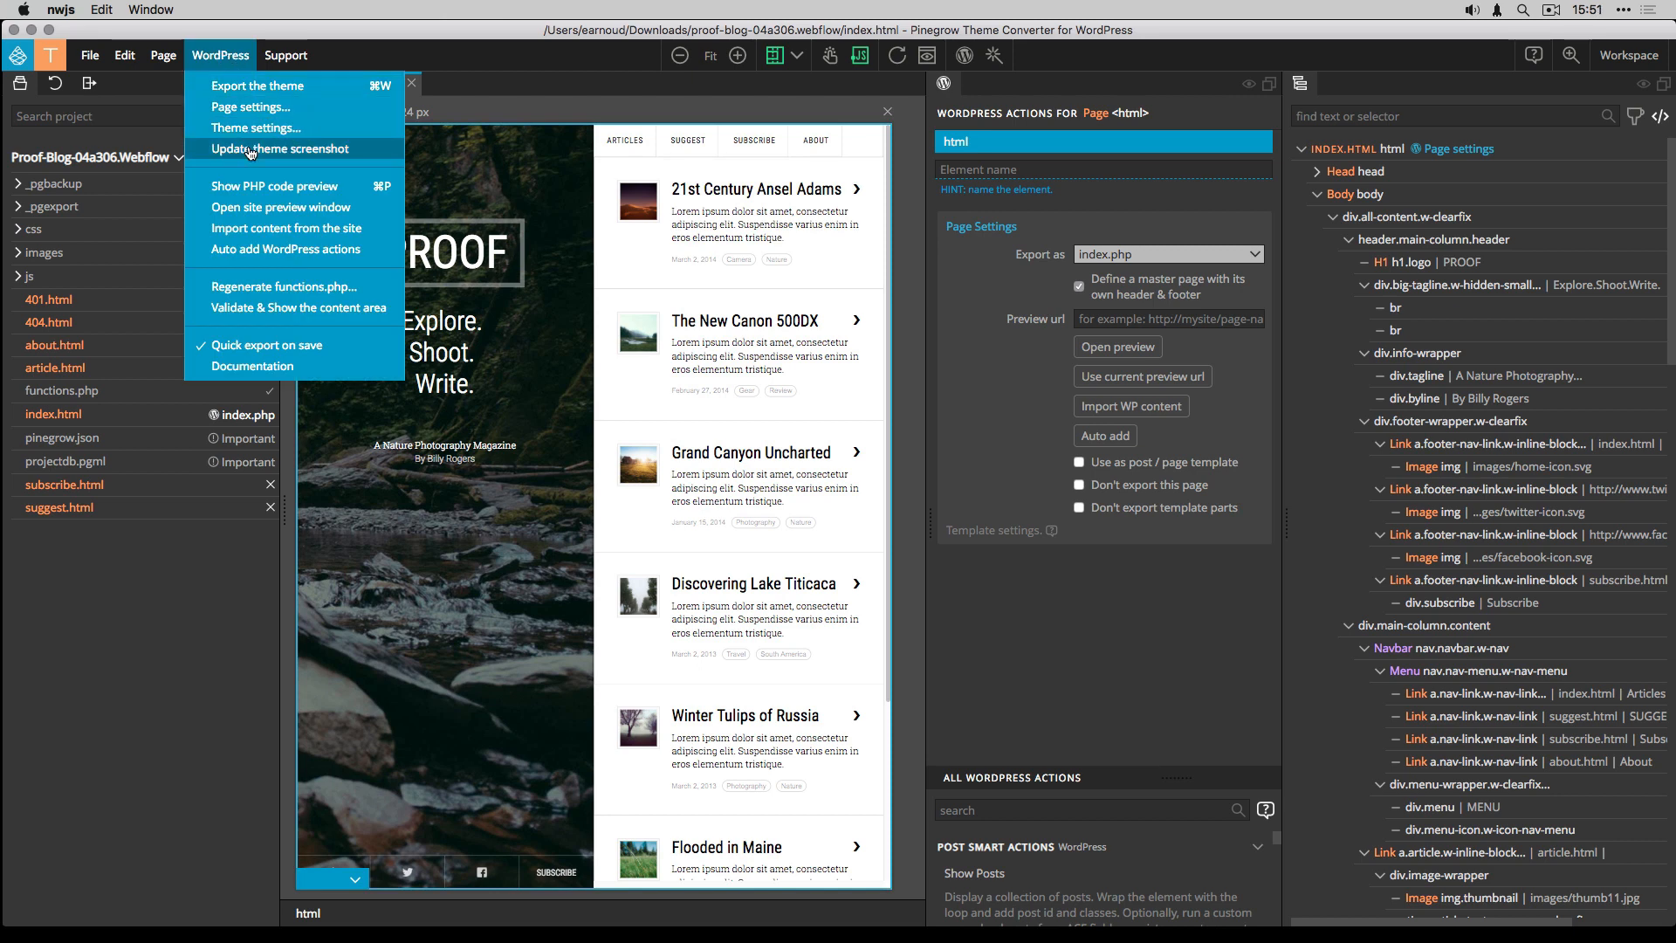
pyautogui.click(283, 148)
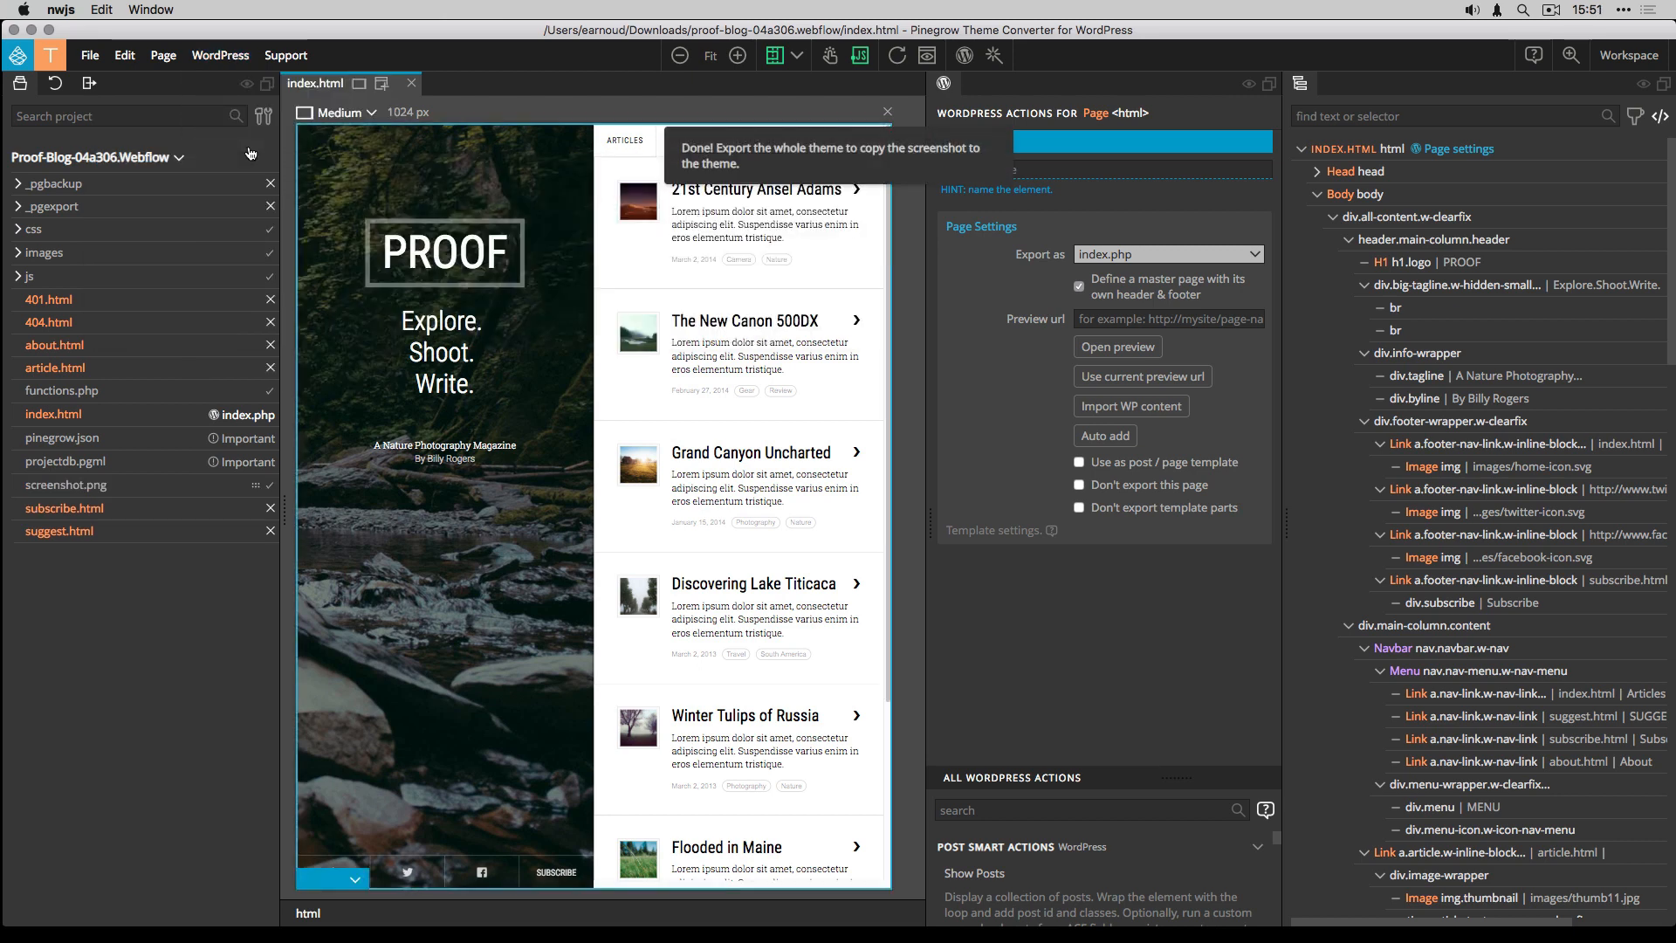
pyautogui.click(220, 54)
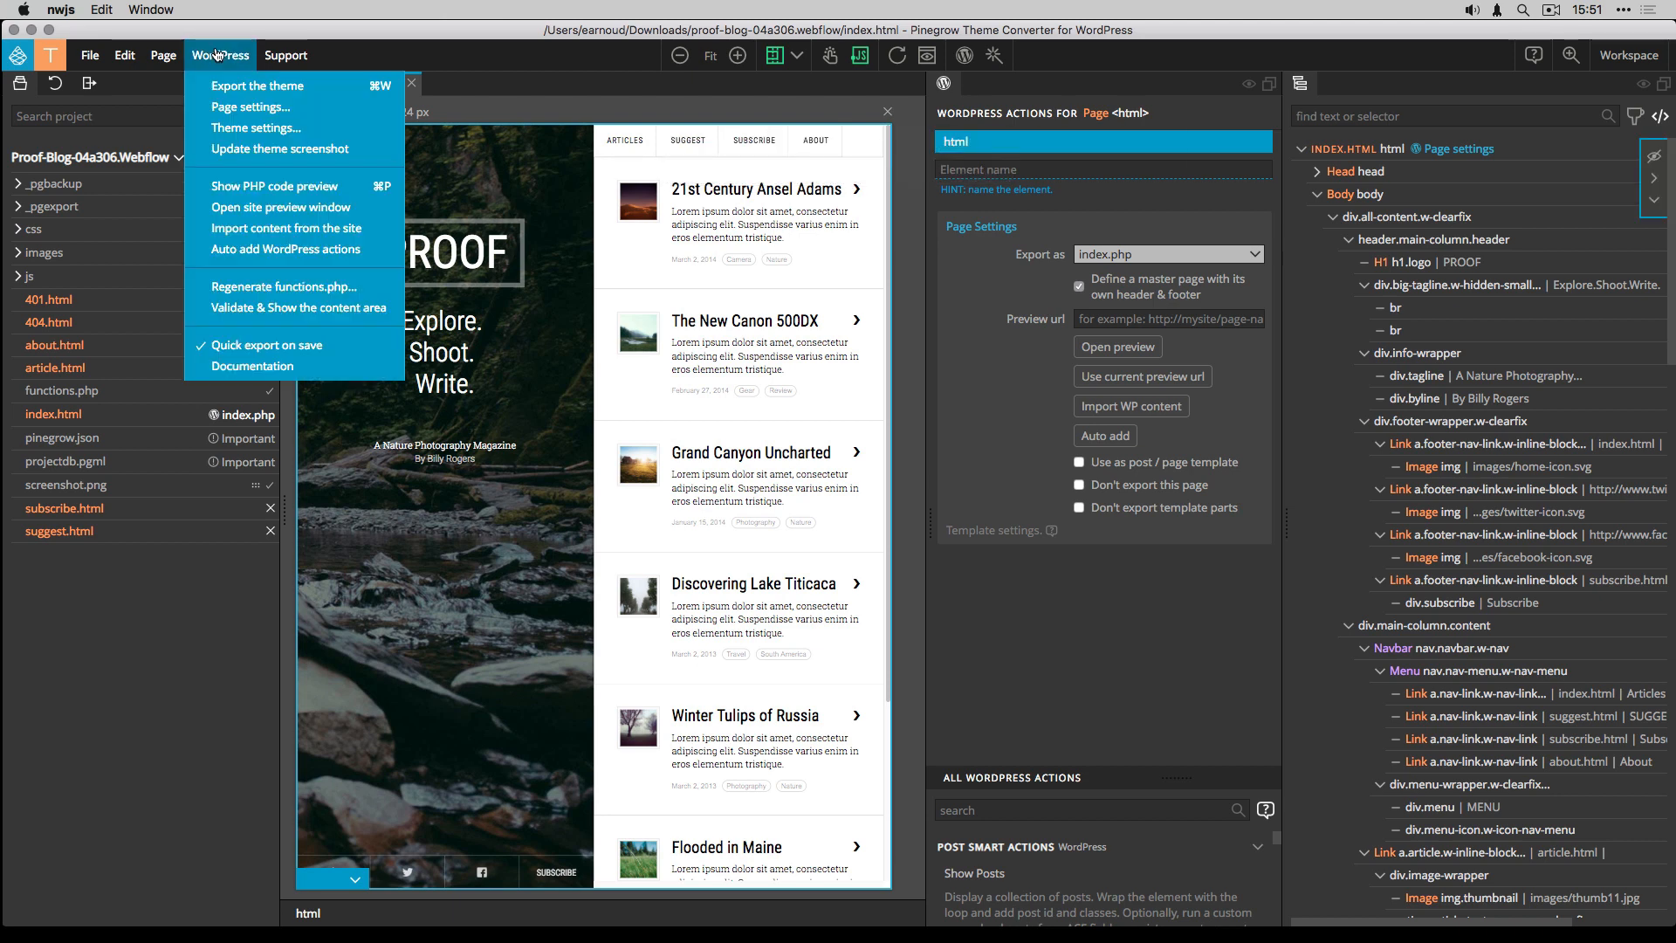
pyautogui.click(258, 85)
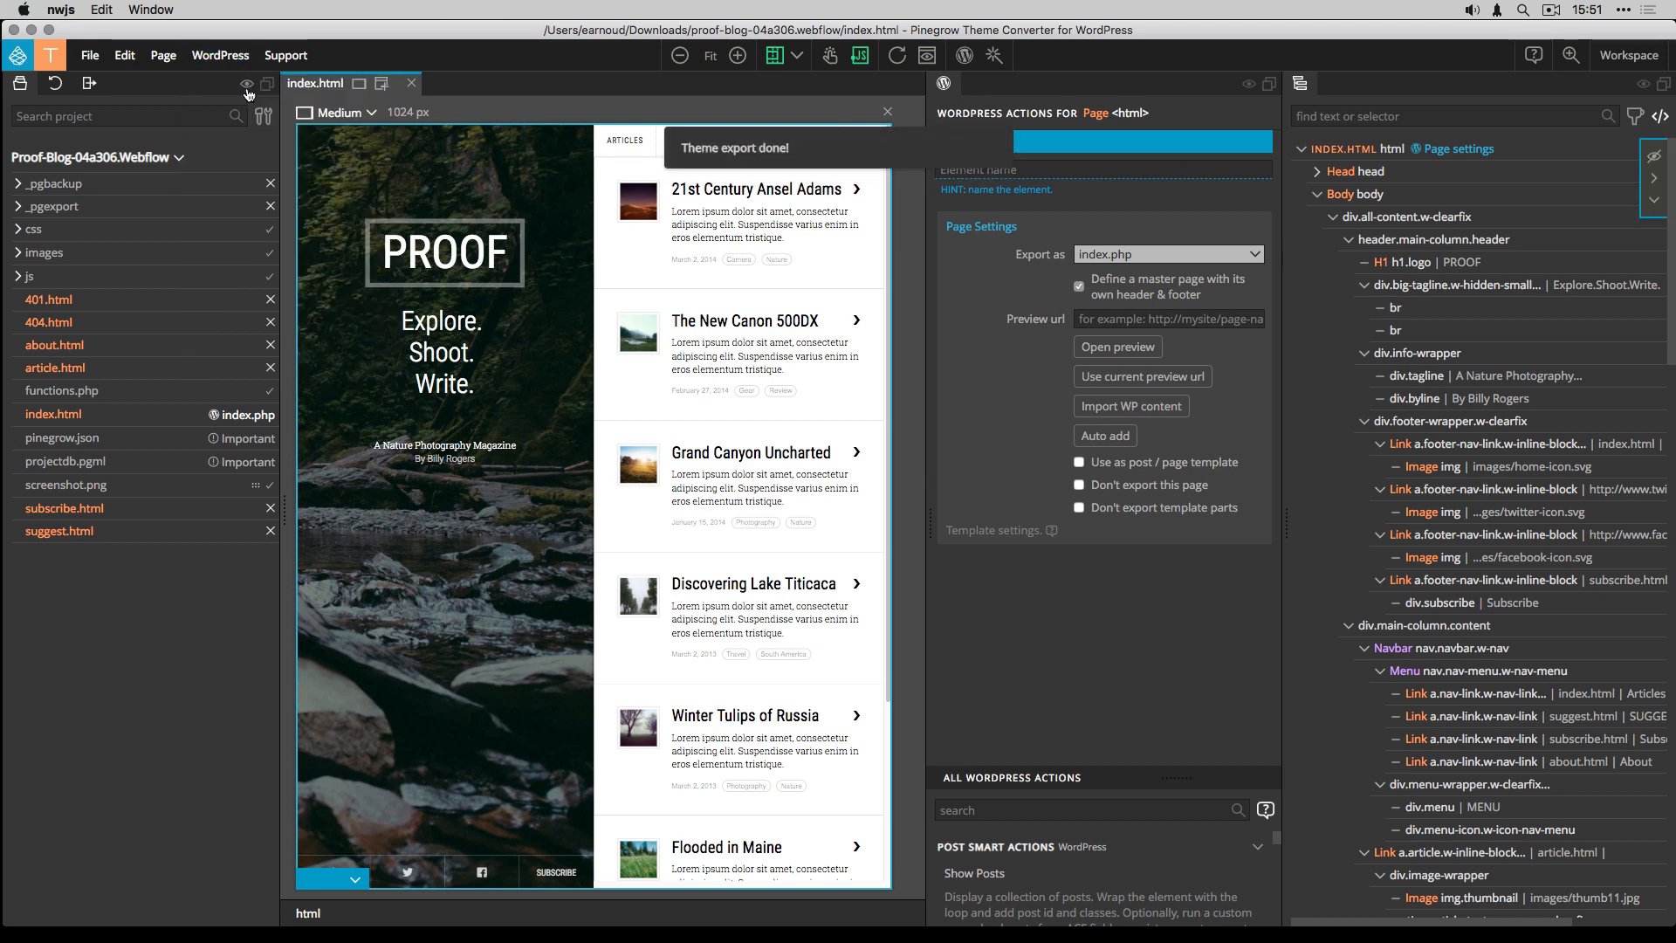
pyautogui.moveTo(246, 84)
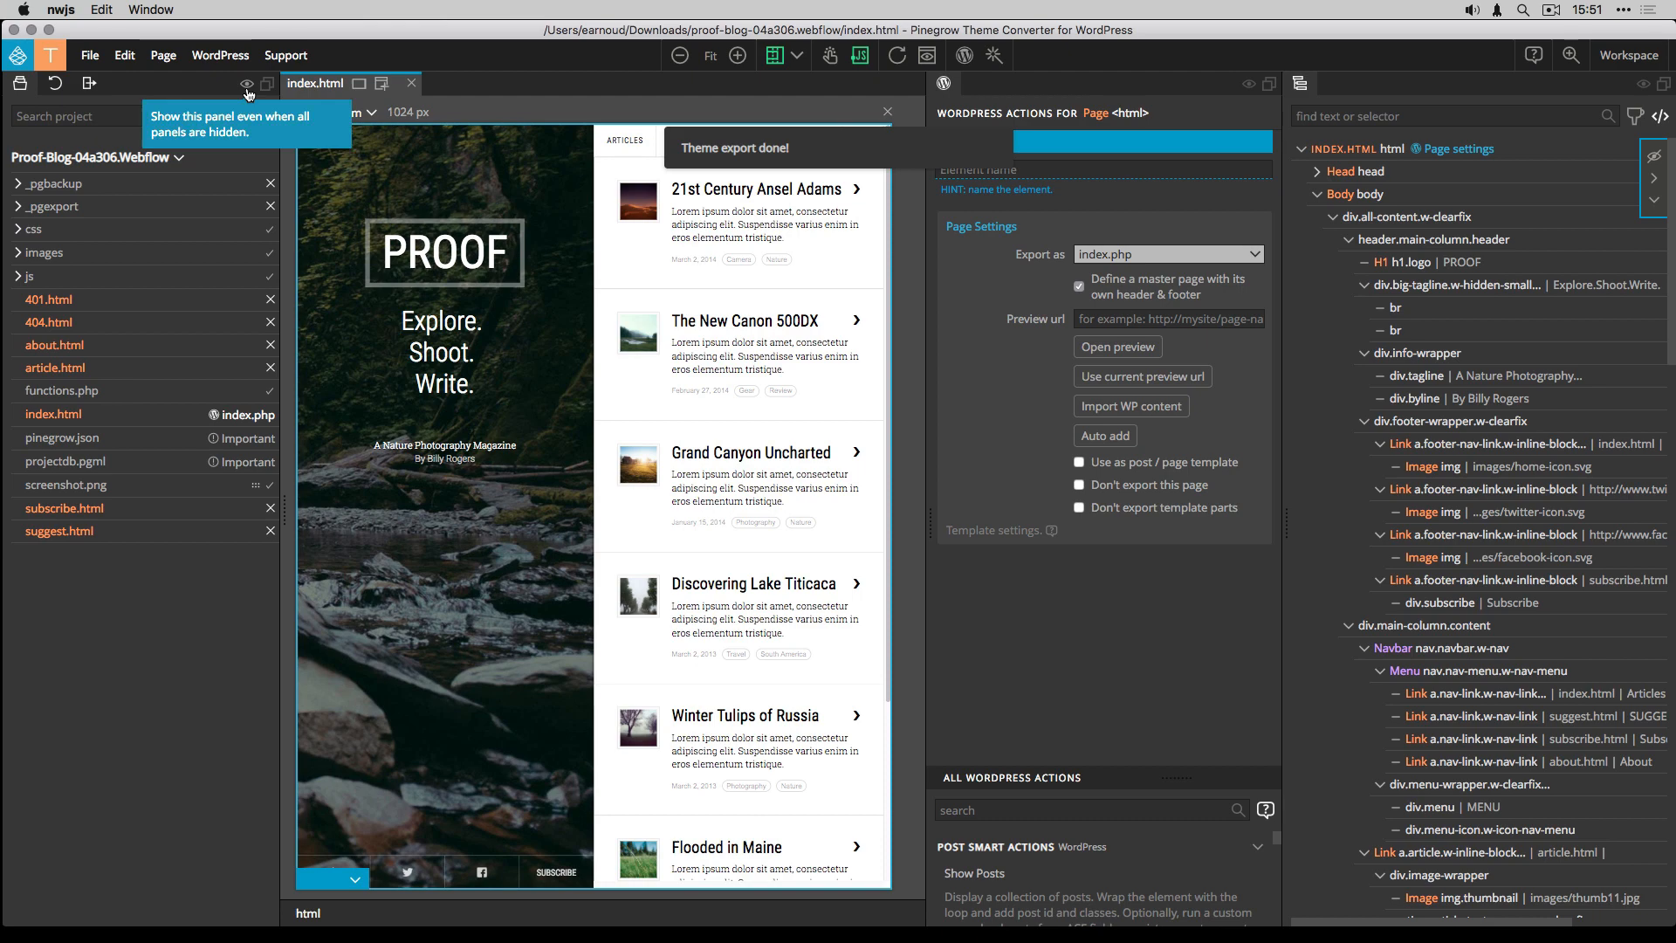